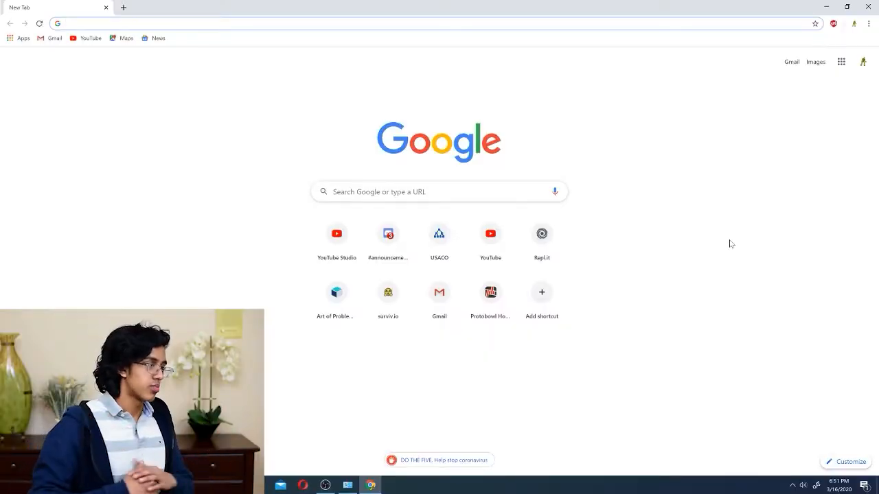
# - Search Google for 'anki' and download 64-bit Windows Anki from apps.ankiweb.net
pyautogui.write('anki download')
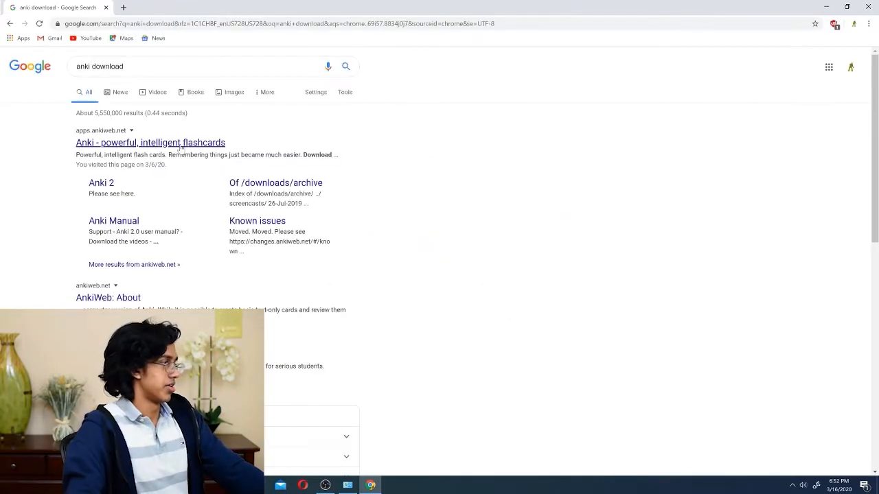
pyautogui.click(150, 142)
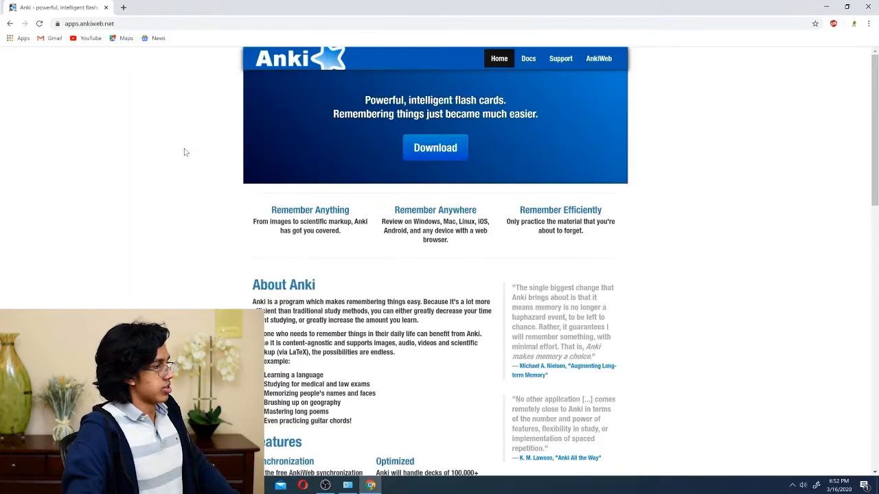
pyautogui.click(436, 147)
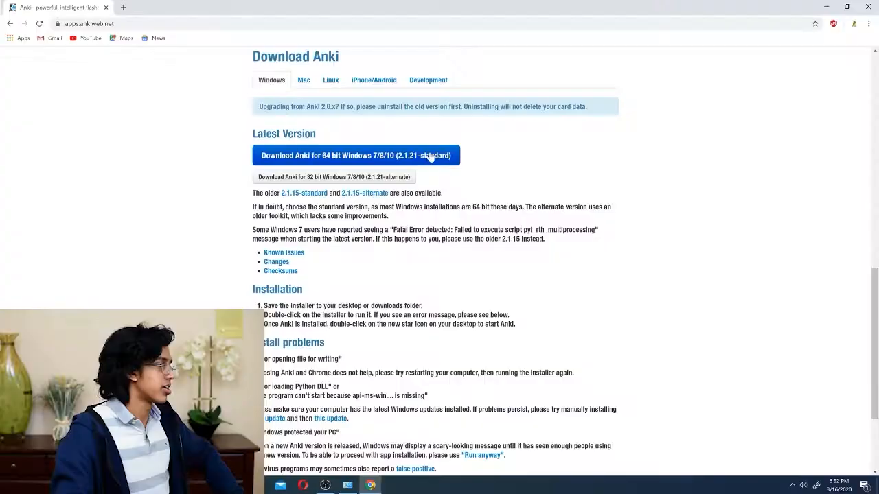
pyautogui.click(356, 156)
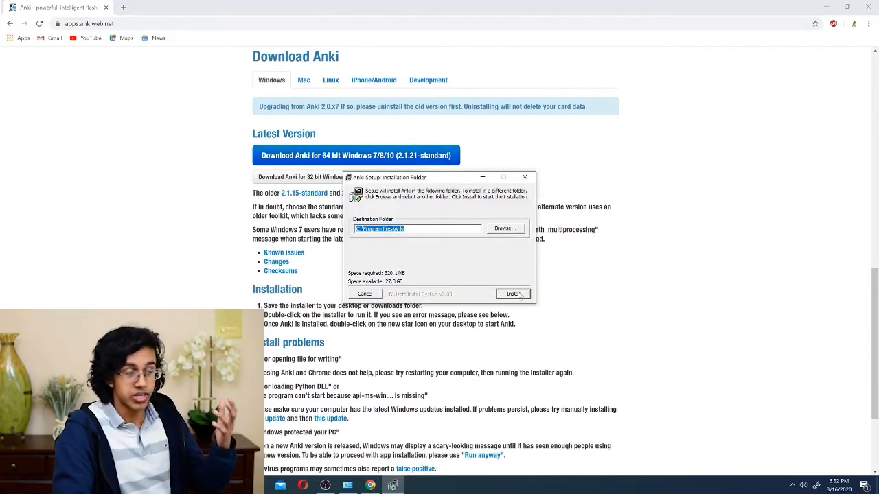
# - Install Anki into the default folder and close the completed installer
pyautogui.click(513, 294)
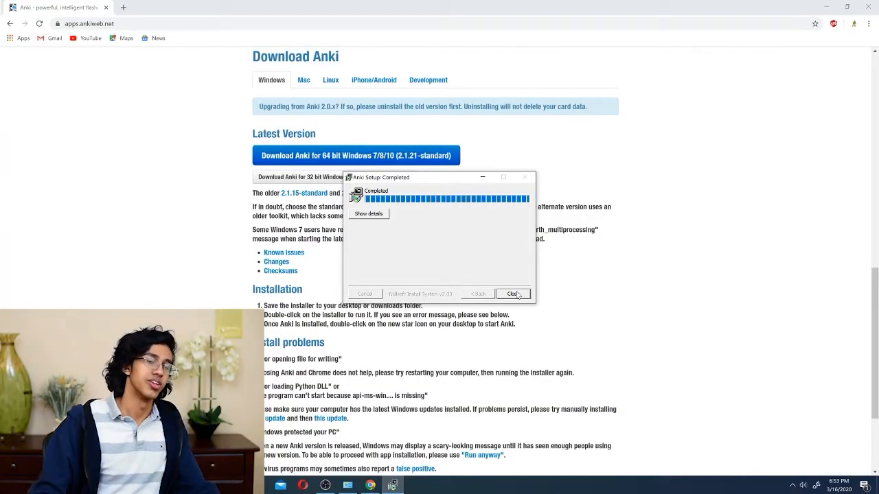
pyautogui.click(513, 294)
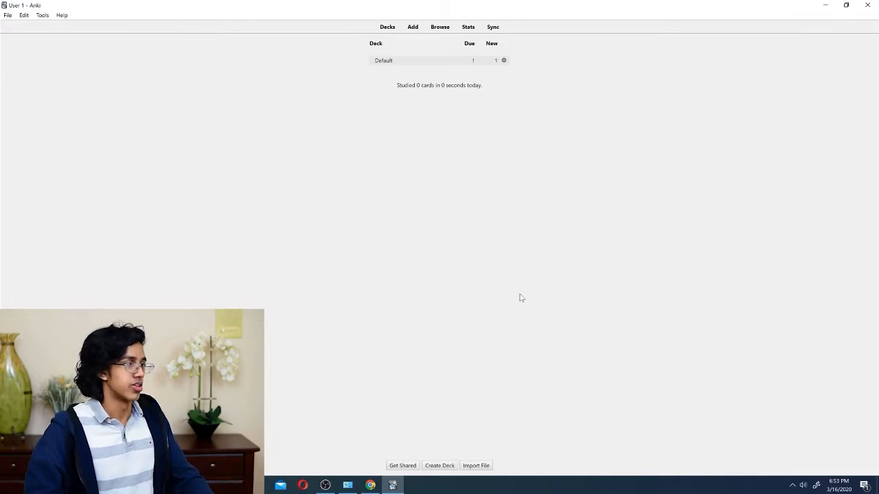
pyautogui.moveTo(480, 133)
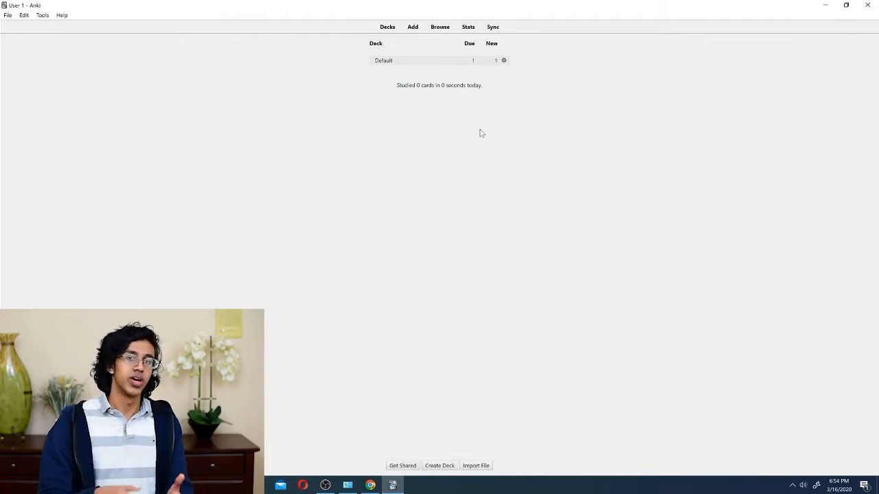
pyautogui.moveTo(493, 145)
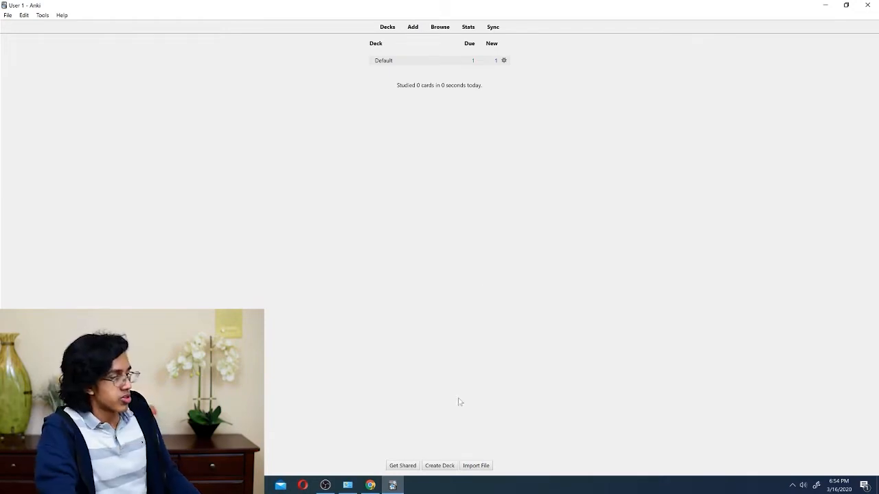
# - Begin creating a new deck from the Default-only deck list
pyautogui.click(440, 466)
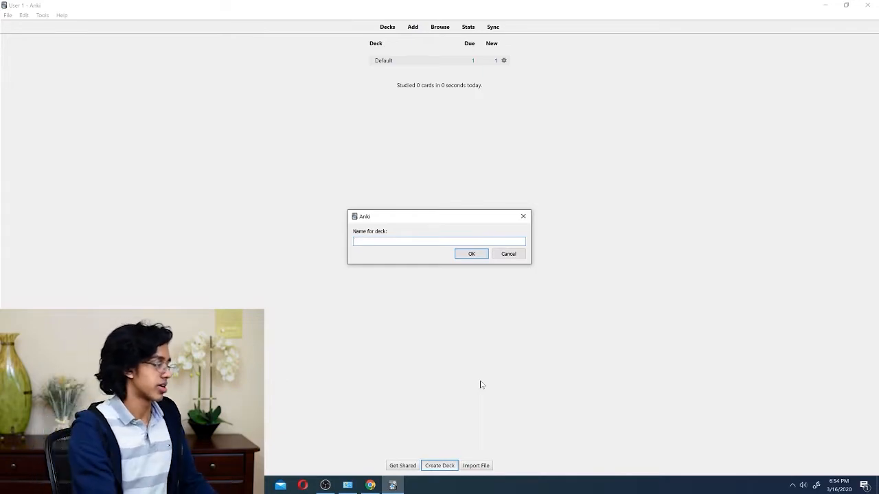
# - Name the new deck 'Quizbowl Science', open it, and begin adding a note
pyautogui.click(471, 253)
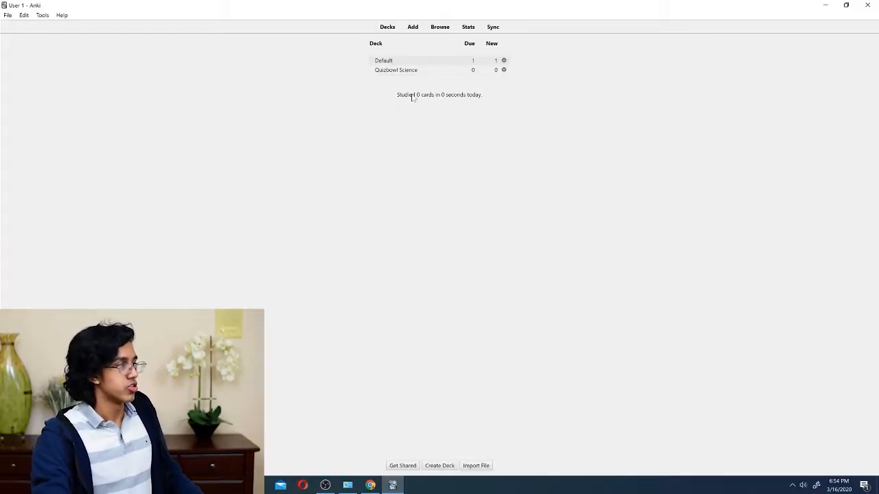
pyautogui.click(397, 69)
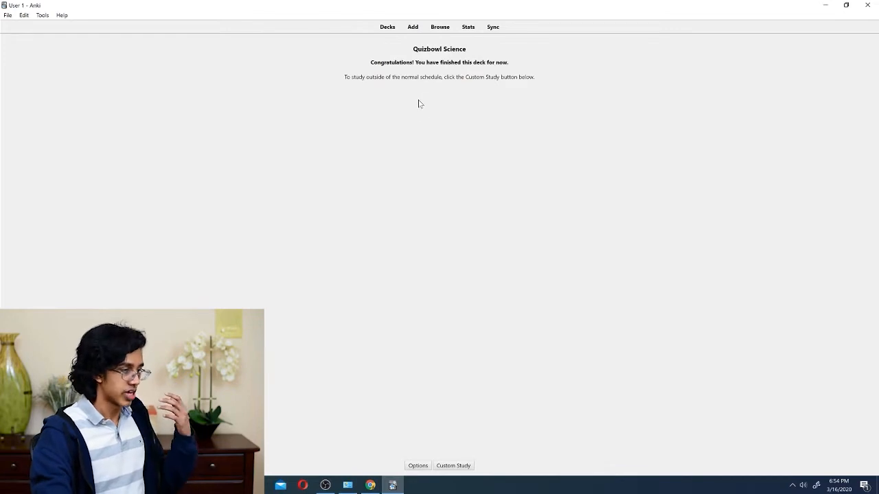
pyautogui.moveTo(484, 275)
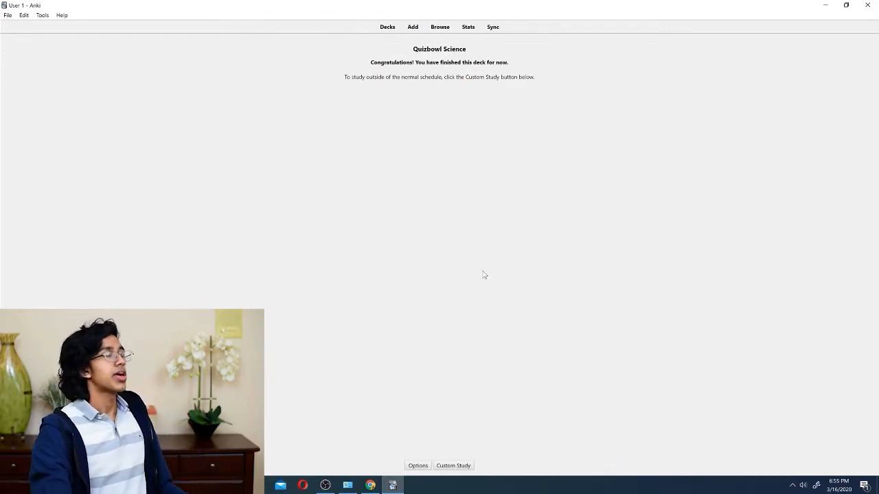
pyautogui.click(413, 27)
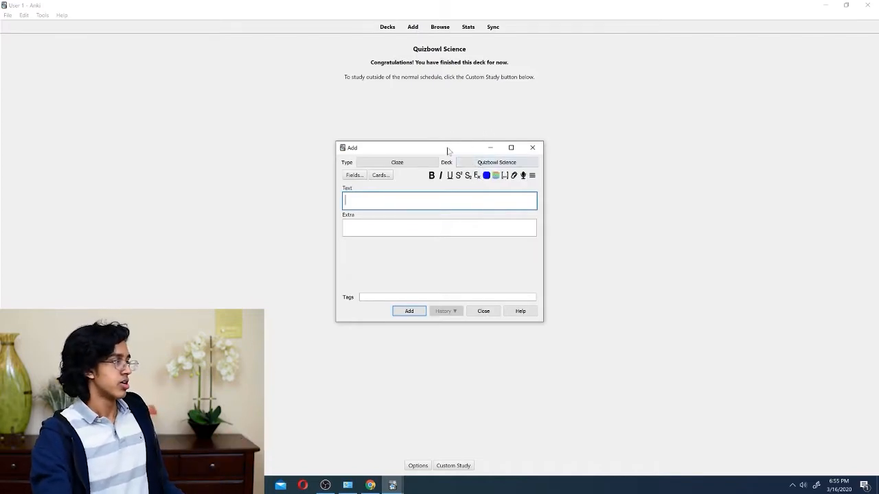
pyautogui.moveTo(396, 162)
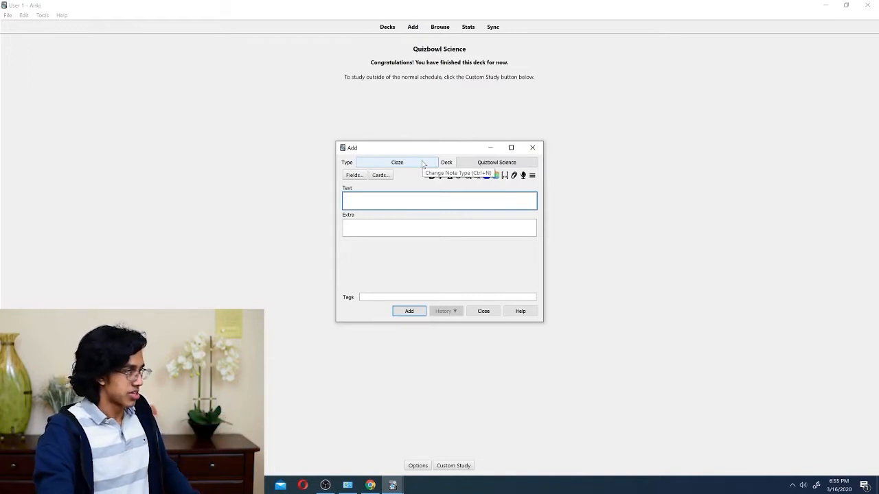
# - Switch the note type to Basic and enter 'Campbell Biology' on the front
pyautogui.click(397, 162)
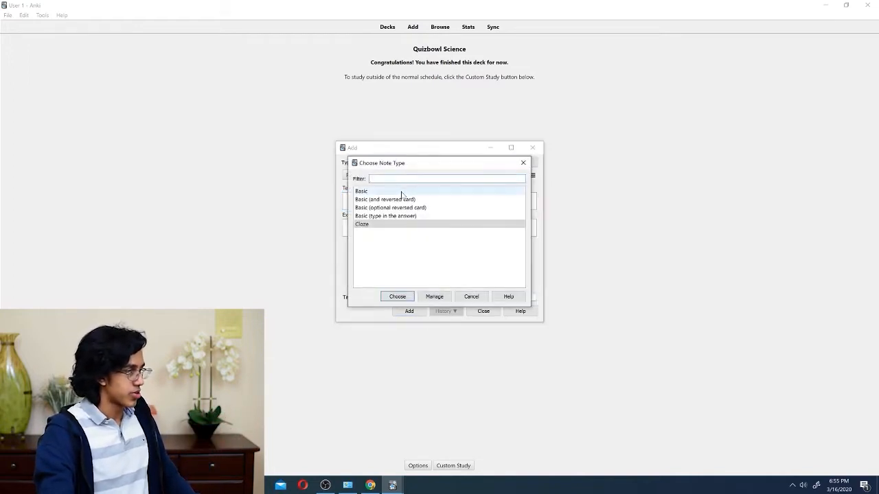
pyautogui.click(397, 296)
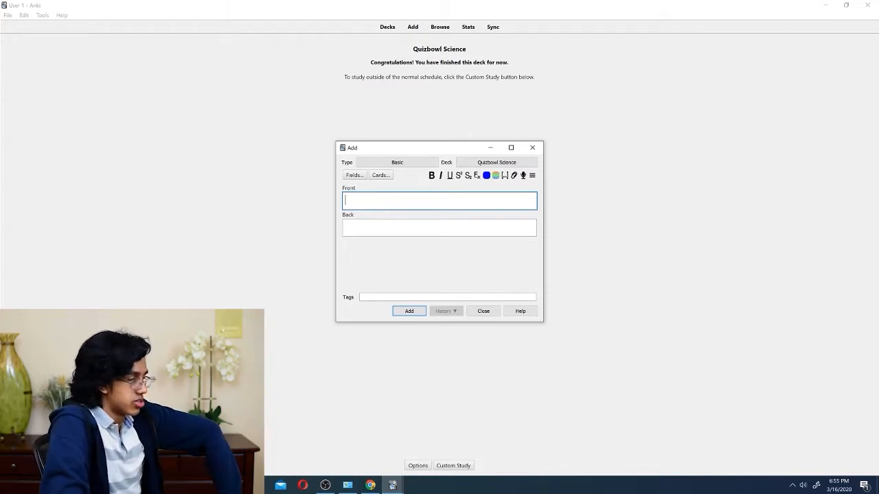
pyautogui.write('C')
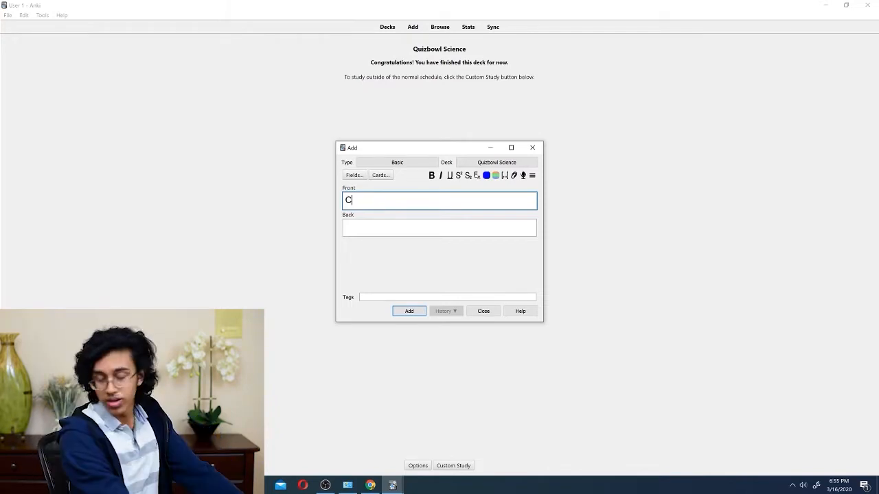
pyautogui.write('ampbell Biology')
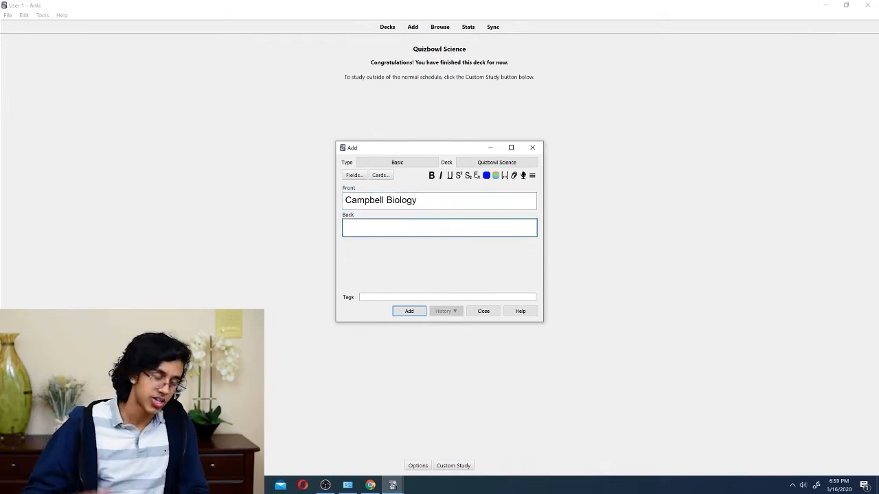
# - Type a back ending 'is just too hard' and view the equation options
pyautogui.write('the bane of my existence bc bio')
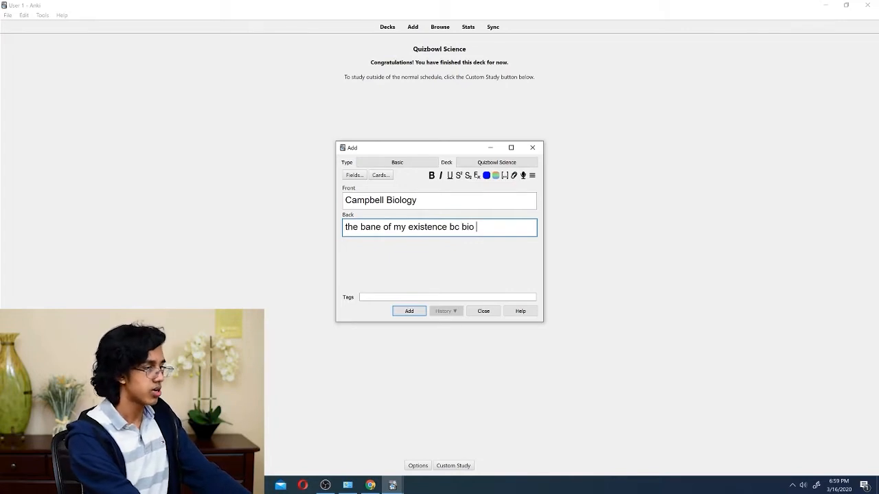
pyautogui.write('is just t')
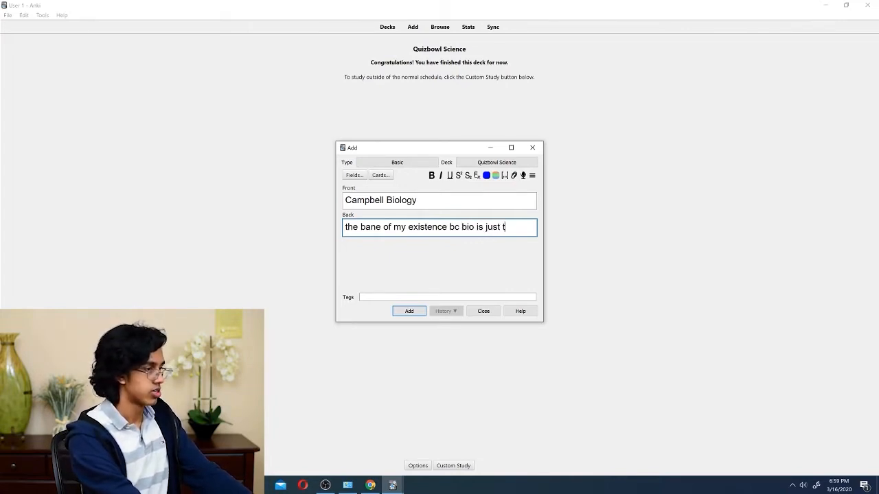
pyautogui.write('oo hard')
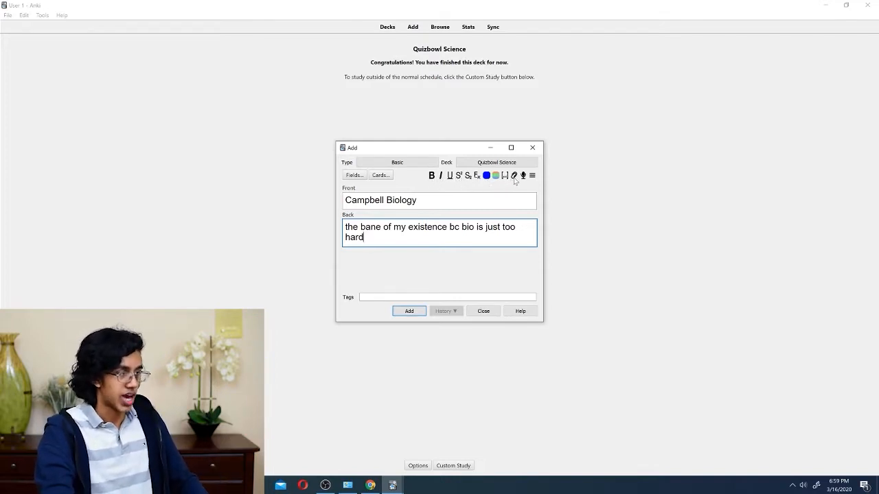
pyautogui.moveTo(523, 176)
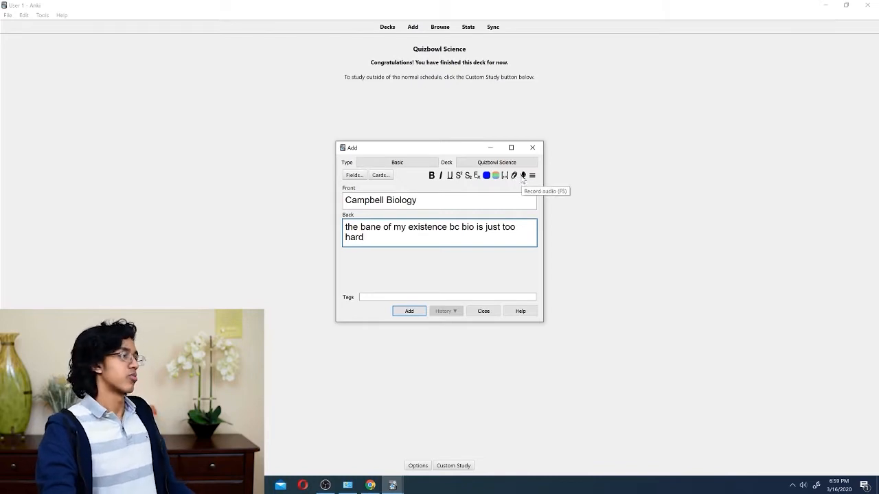
pyautogui.click(532, 175)
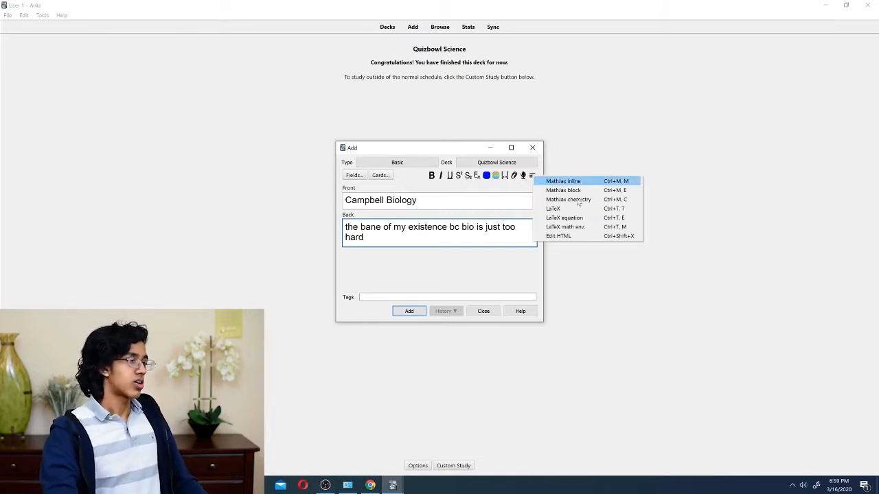
pyautogui.moveTo(568, 199)
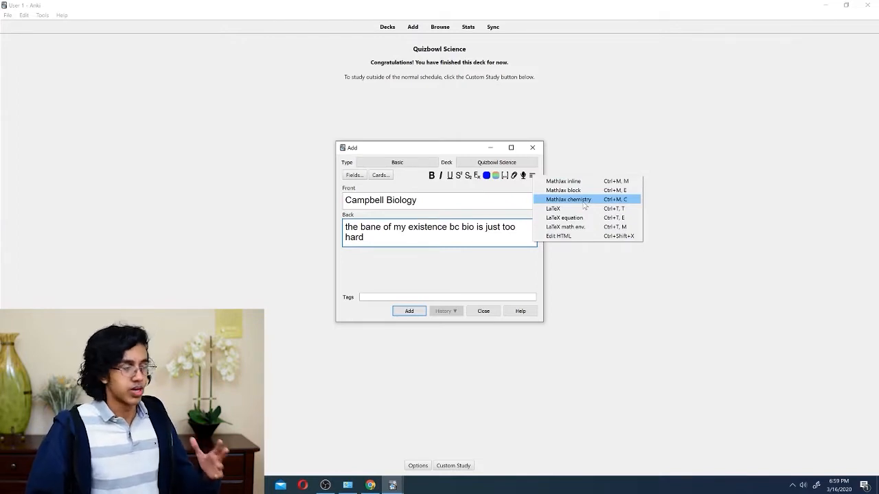
pyautogui.moveTo(556, 174)
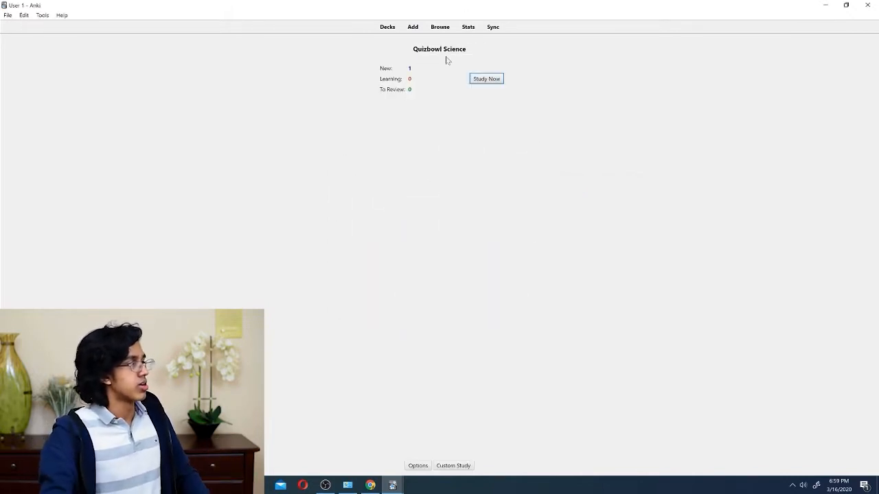
pyautogui.moveTo(456, 162)
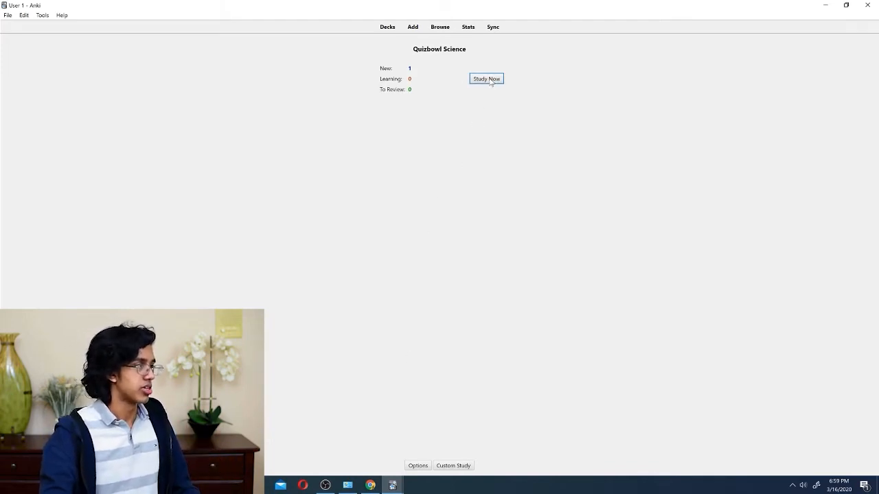
# - Study Quizbowl Science, reveal the Campbell Biology answer, and rate it Easy
pyautogui.click(486, 78)
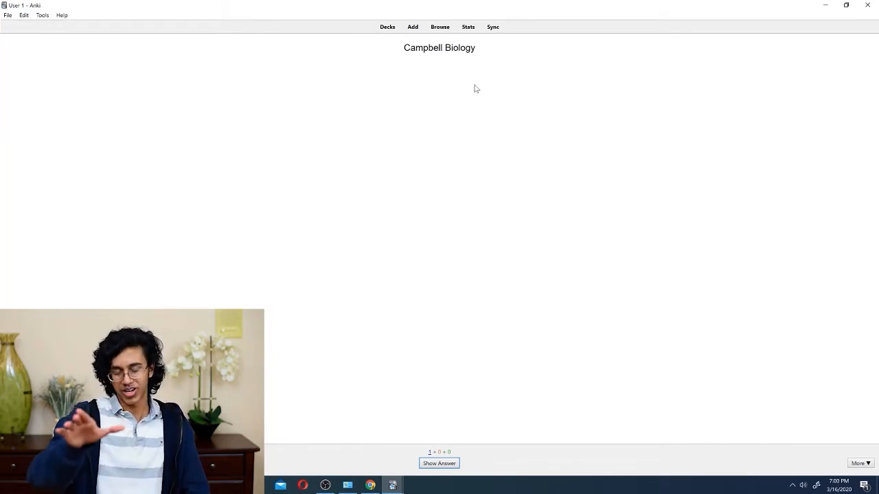
pyautogui.click(439, 463)
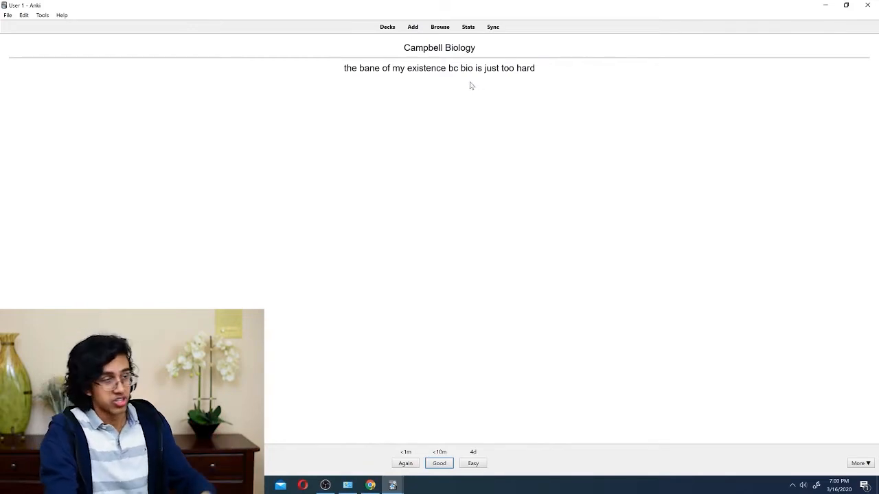
pyautogui.moveTo(474, 326)
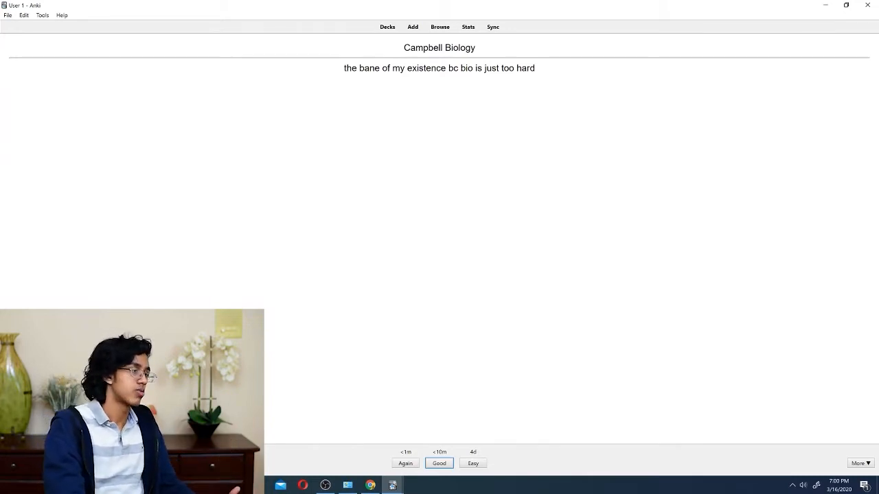
pyautogui.moveTo(406, 463)
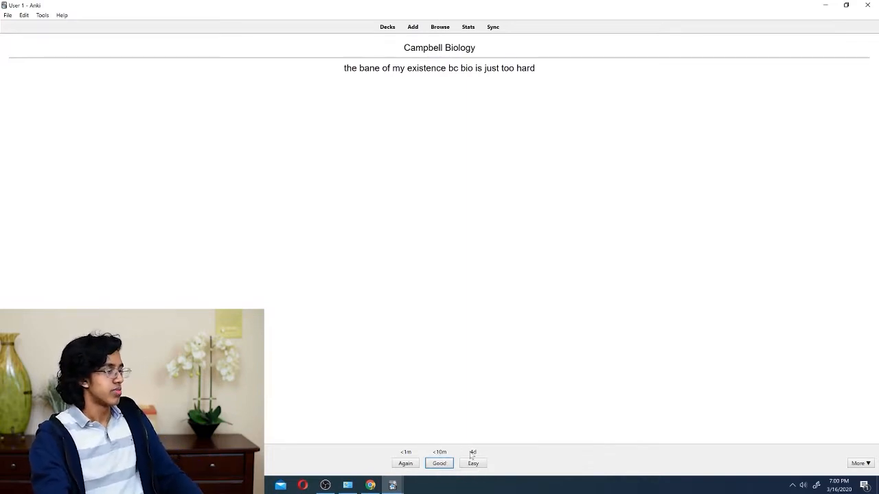
pyautogui.moveTo(473, 464)
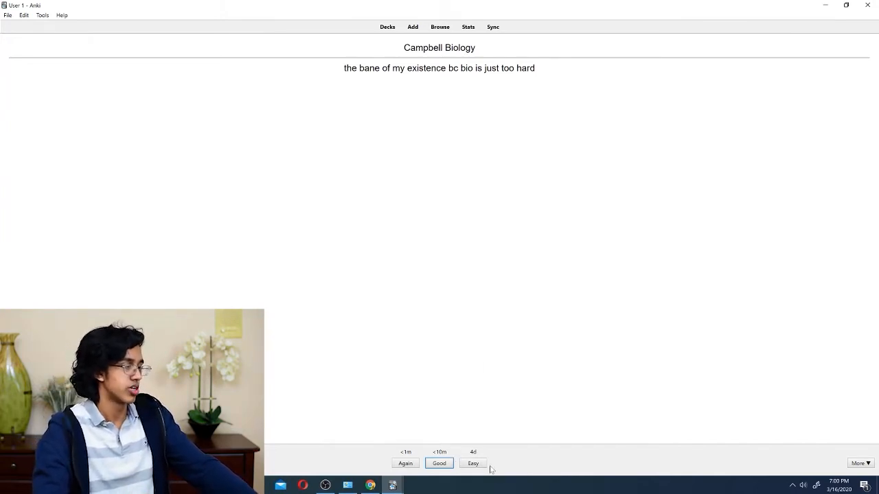
pyautogui.moveTo(472, 463)
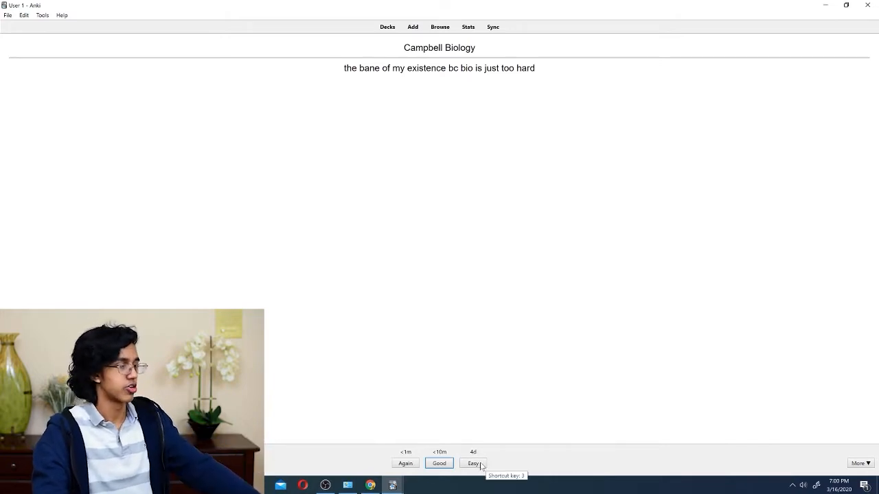
pyautogui.click(472, 463)
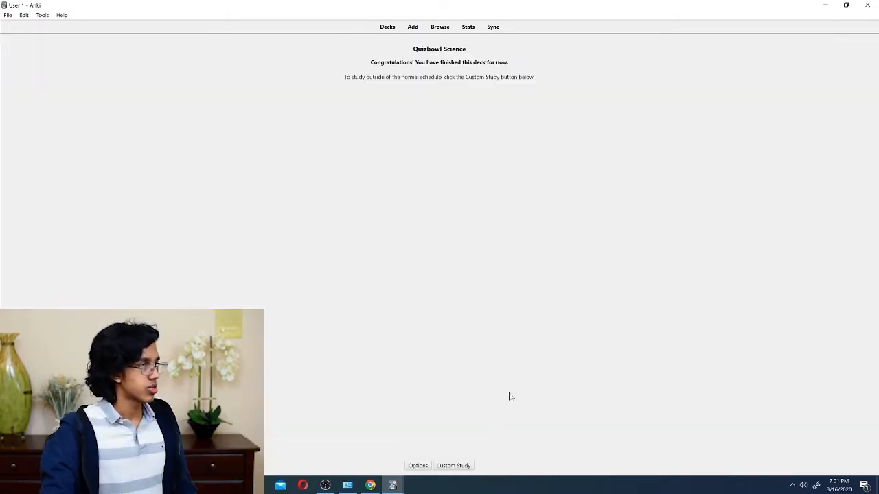
pyautogui.moveTo(412, 38)
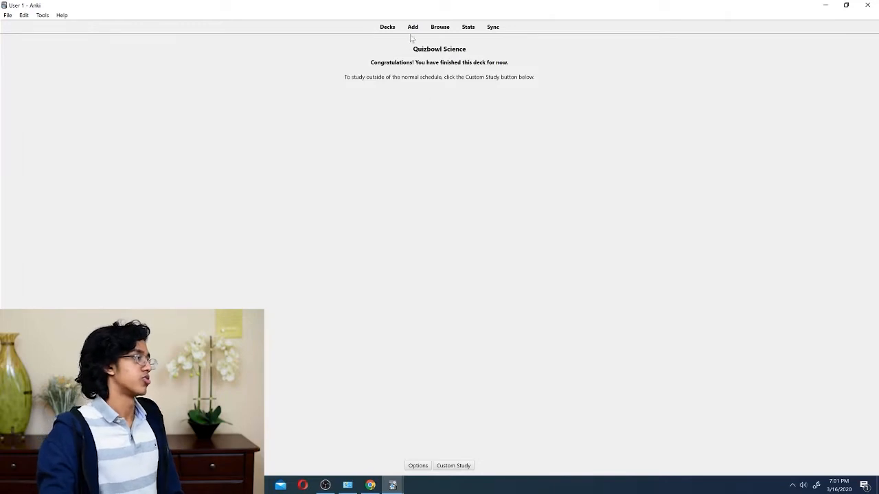
# - Add a Campbell Biology note using the Basic (and reversed card) type
pyautogui.click(412, 27)
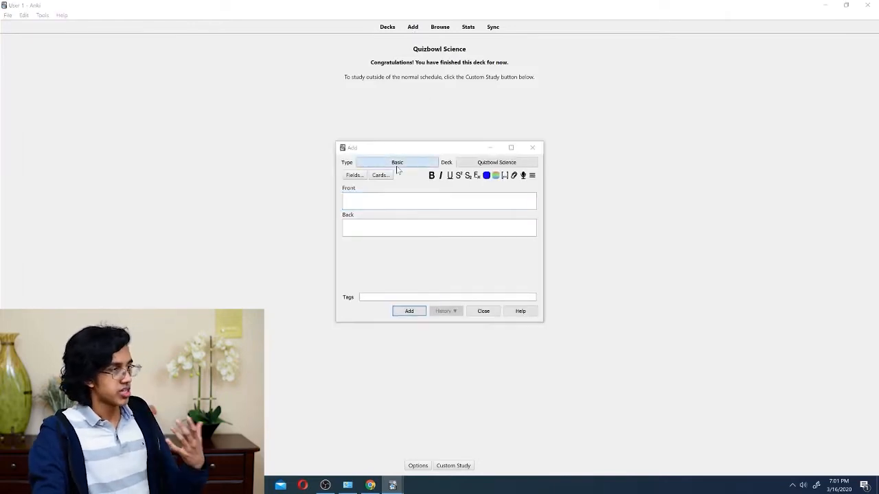
pyautogui.click(397, 162)
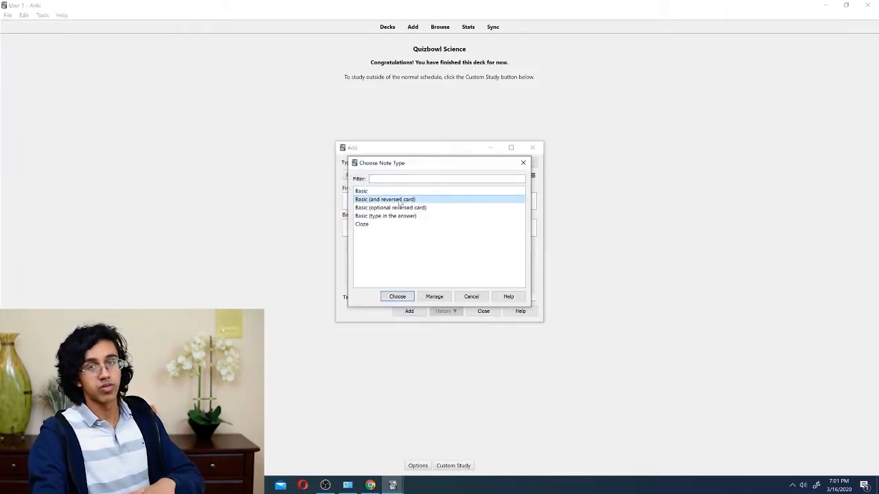
pyautogui.click(397, 296)
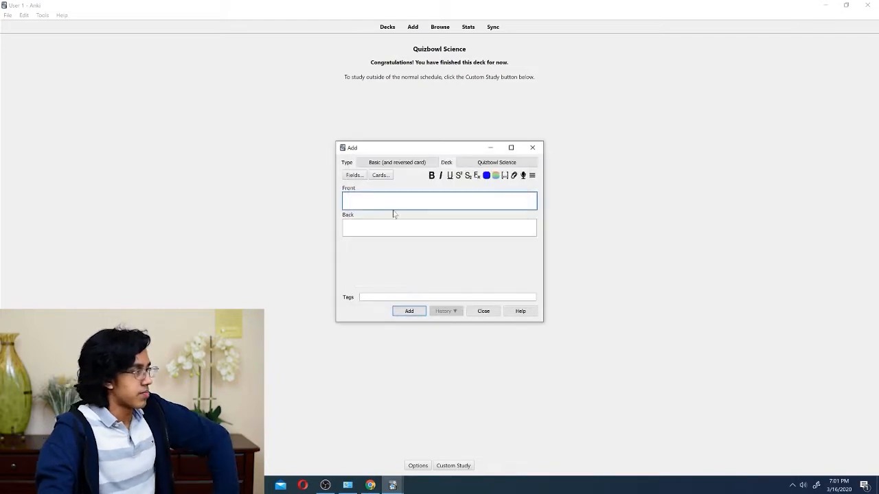
pyautogui.click(439, 227)
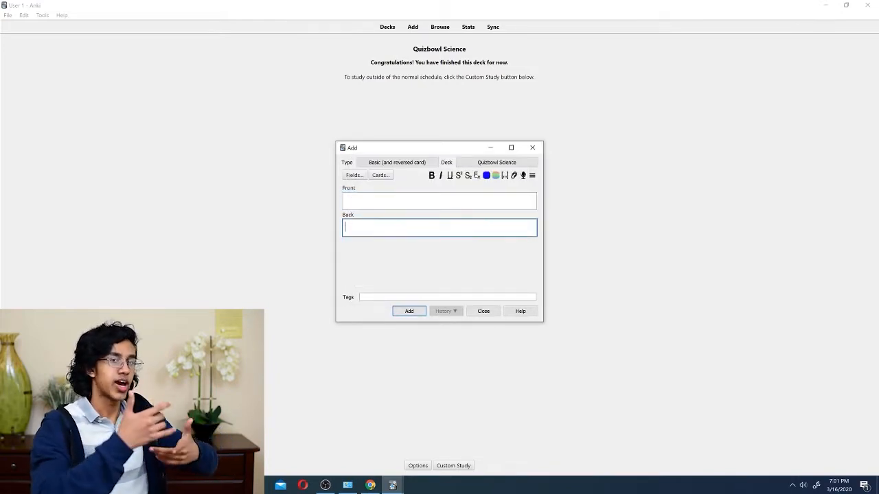
pyautogui.click(439, 200)
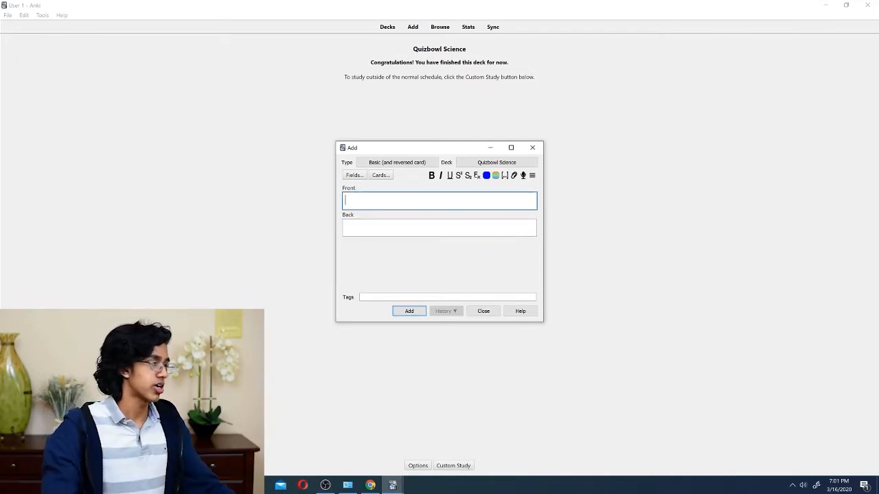
pyautogui.click(409, 311)
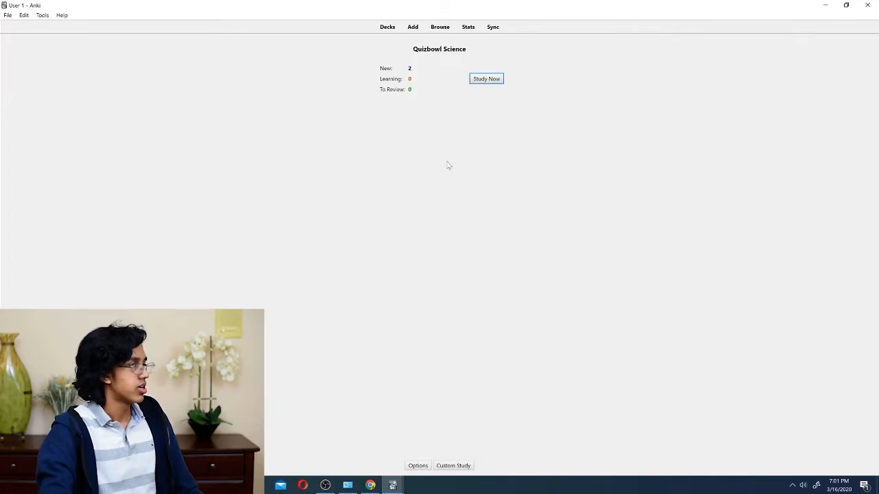
pyautogui.moveTo(455, 109)
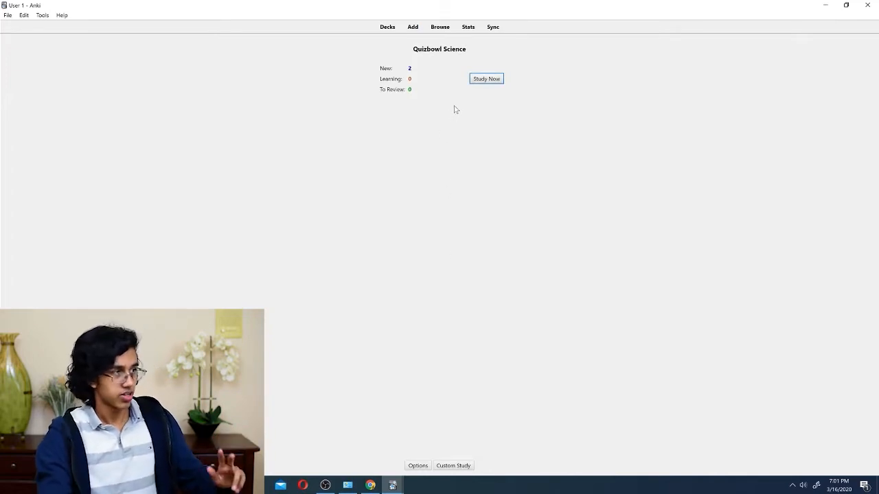
# - Study both the Campbell Biology card and its reversed card until finished
pyautogui.click(486, 78)
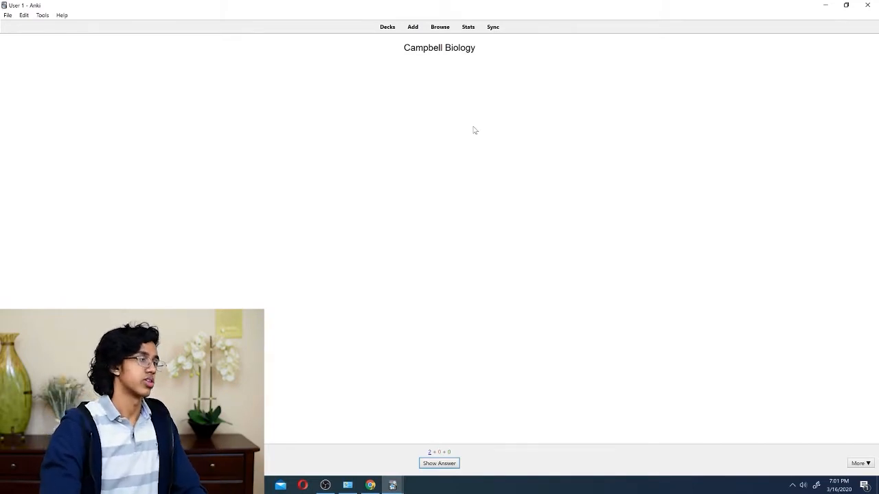
pyautogui.click(438, 463)
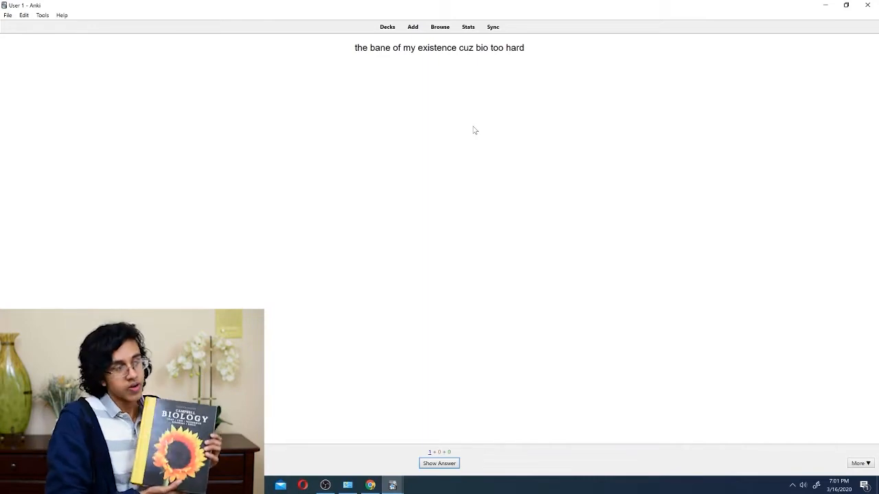
pyautogui.click(439, 463)
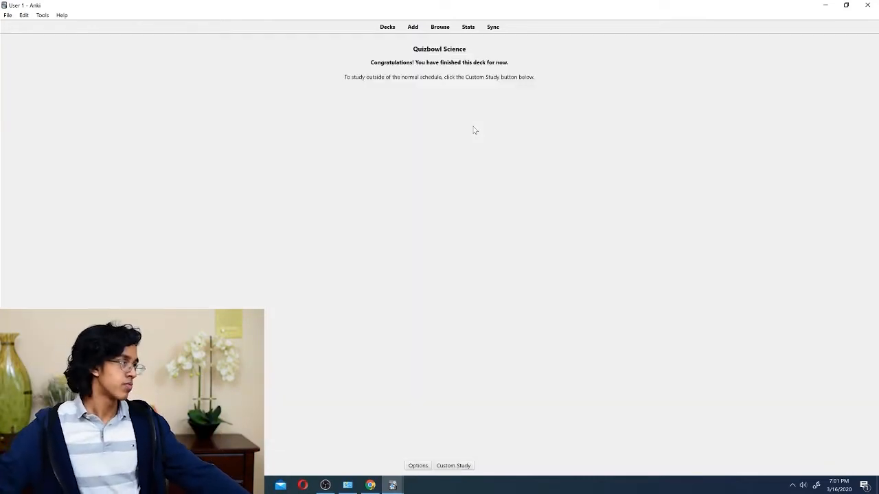
pyautogui.click(412, 27)
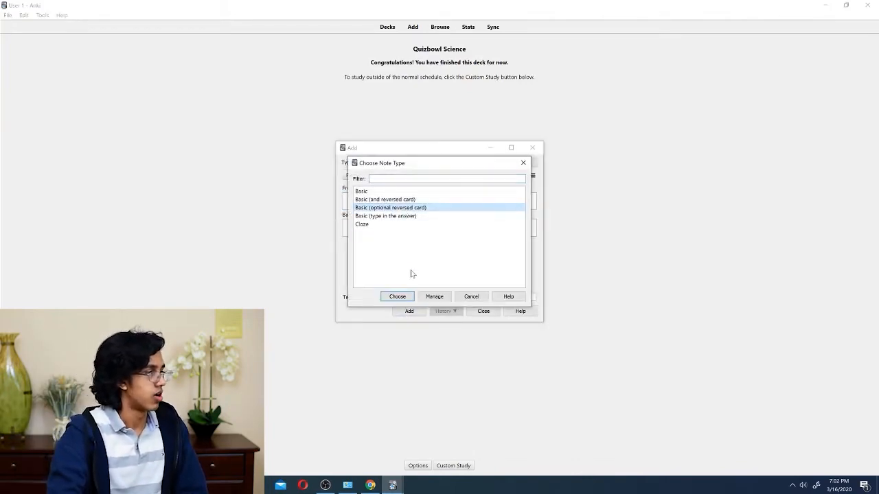
# - Write a 'Campbell' / 'bane of existence' note and set it to Basic (type in the answer)
pyautogui.click(397, 296)
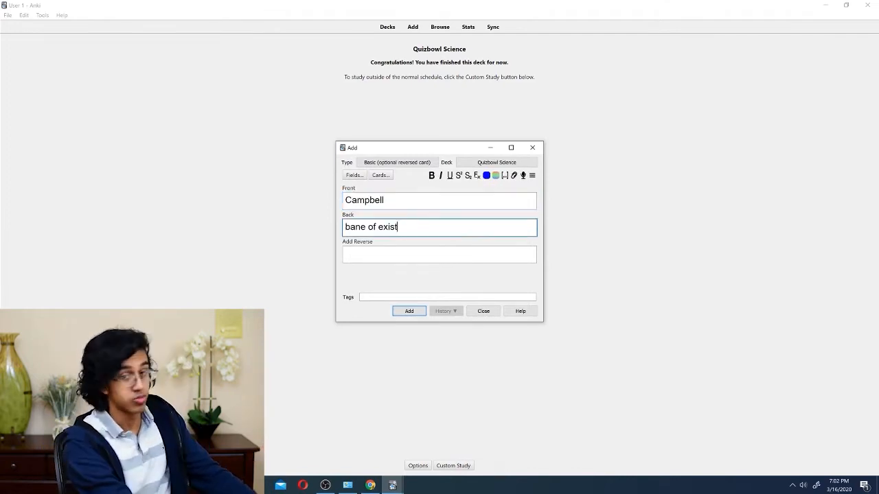
pyautogui.write('ence')
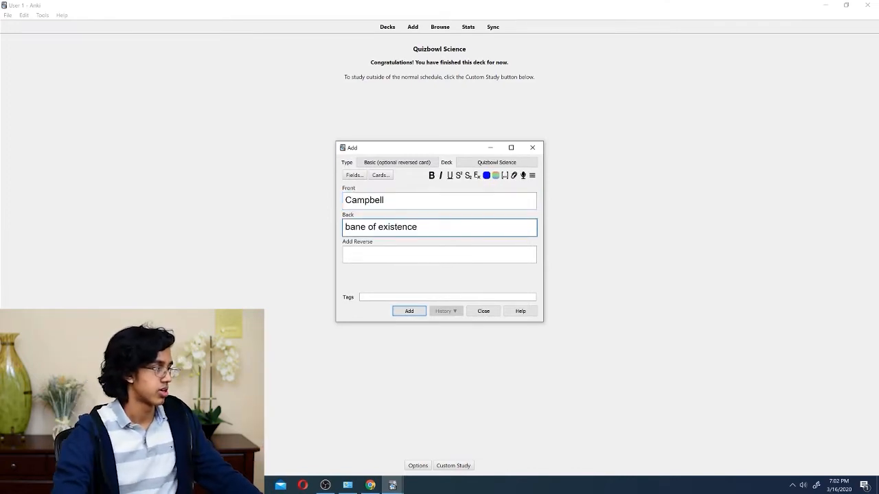
pyautogui.click(439, 254)
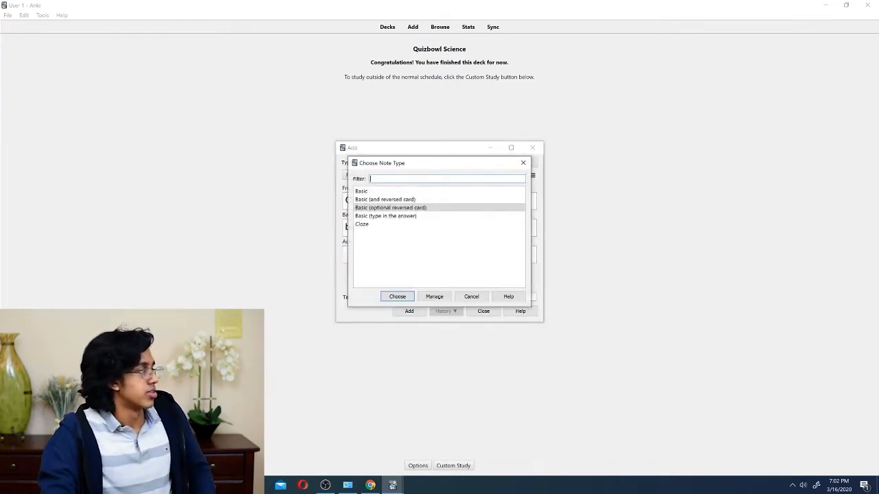
pyautogui.click(362, 224)
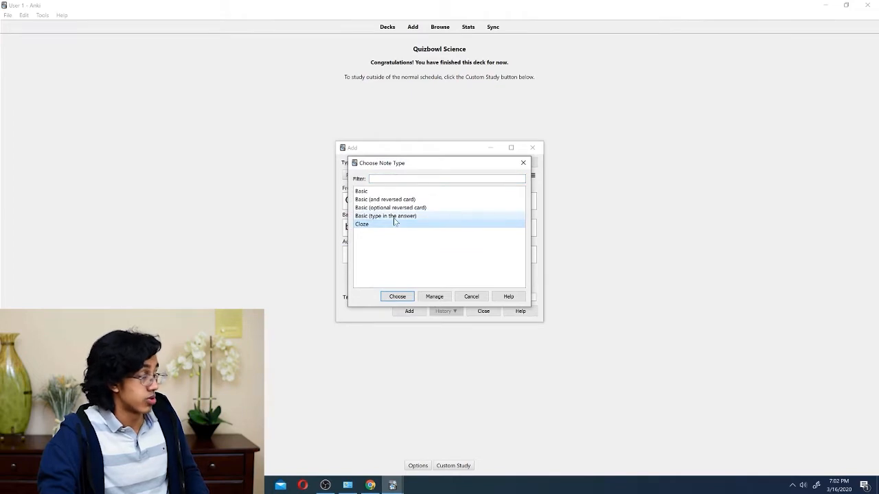
pyautogui.click(386, 216)
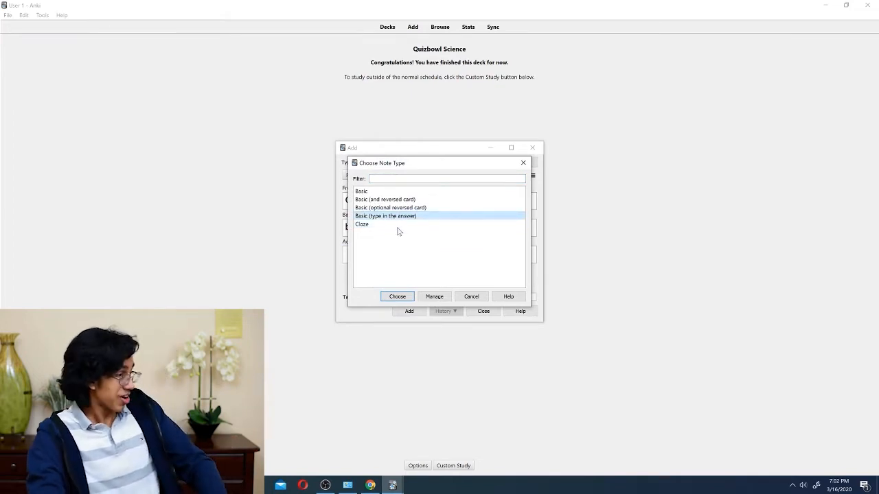
pyautogui.moveTo(414, 238)
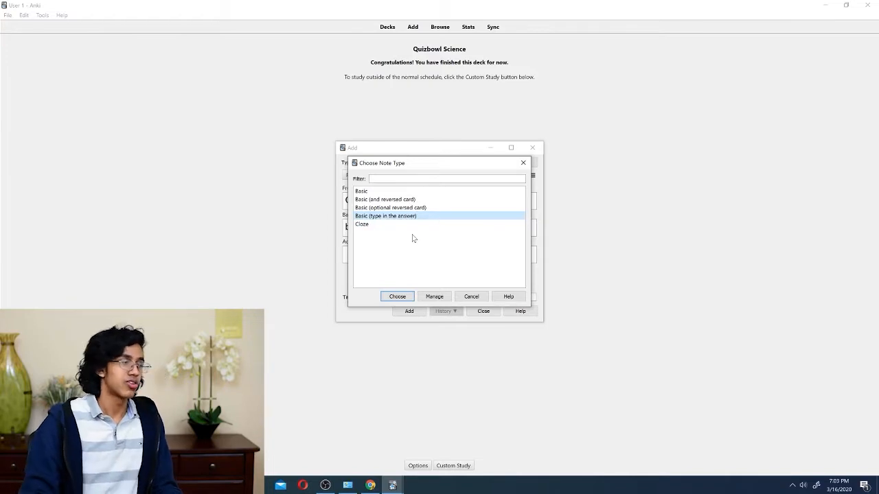
pyautogui.click(397, 296)
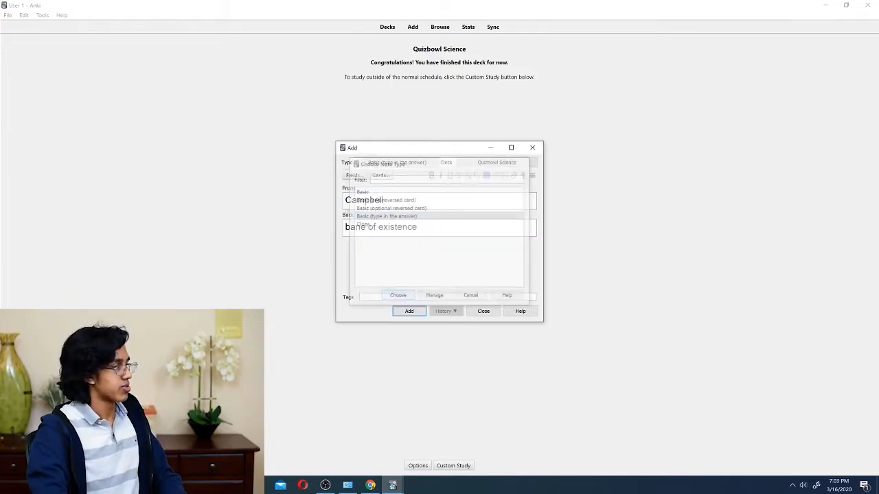
# - Add the typed-answer Campbell note and review it, typing 'bane of your ex' to compare
pyautogui.click(387, 215)
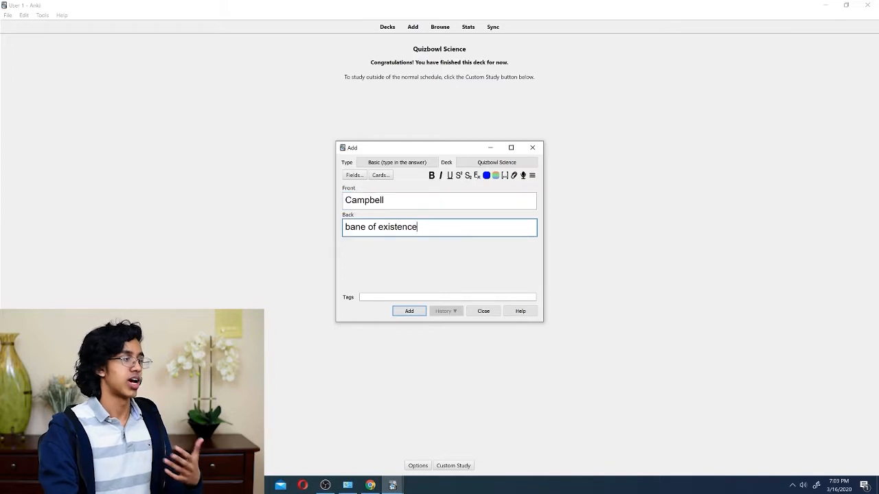
pyautogui.tripleClick(380, 227)
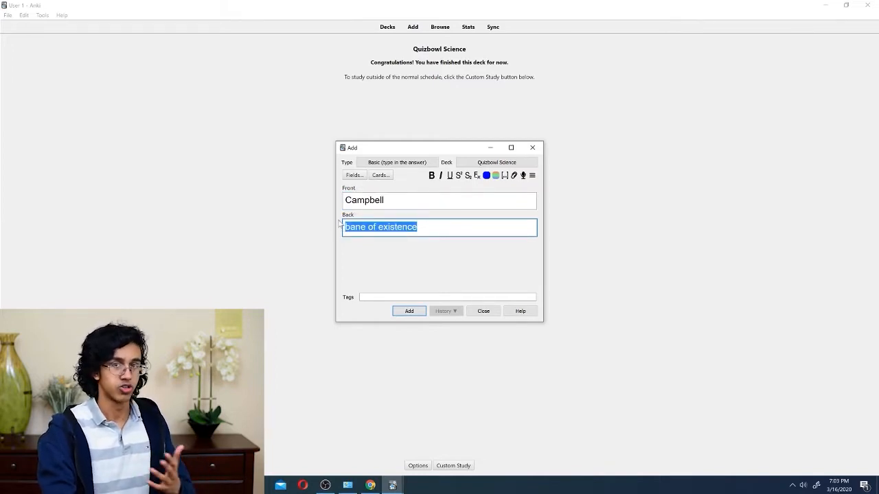
pyautogui.click(408, 311)
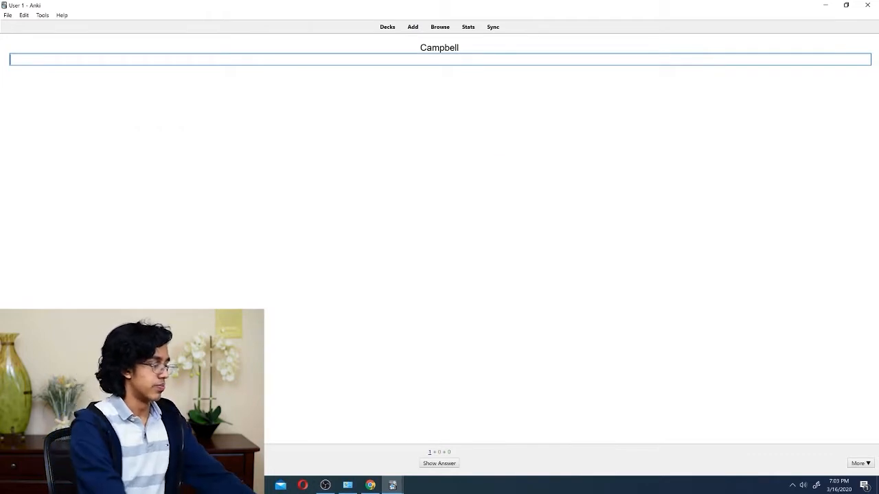
pyautogui.write('bane of your ex')
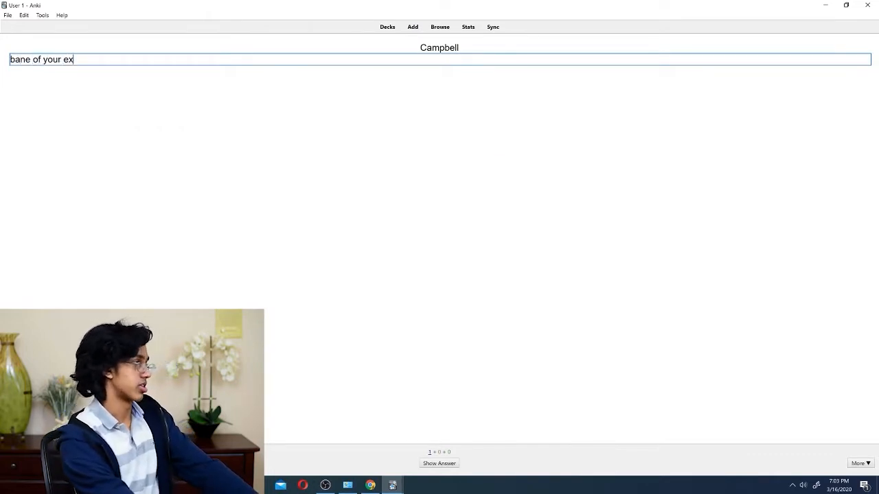
pyautogui.click(439, 464)
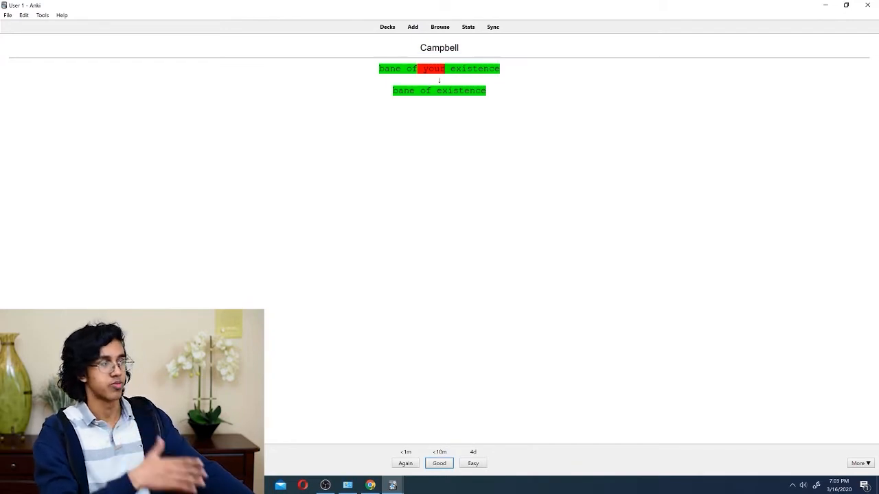
pyautogui.moveTo(453, 216)
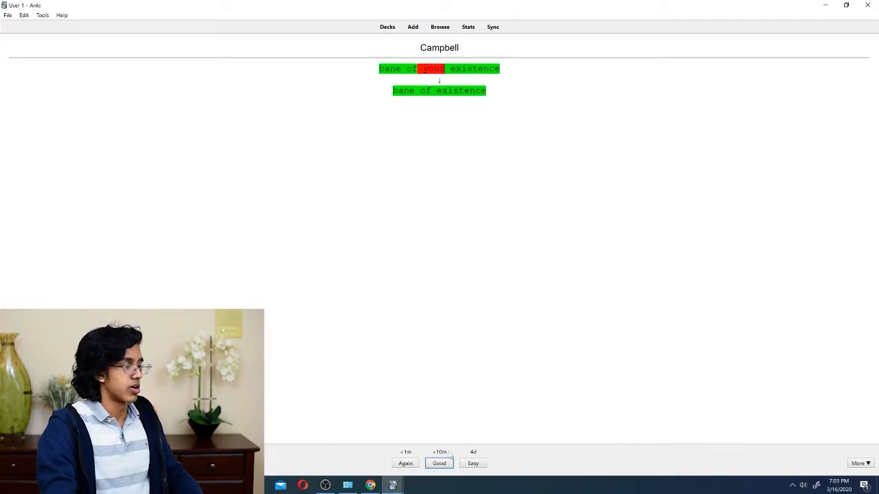
pyautogui.moveTo(486, 451)
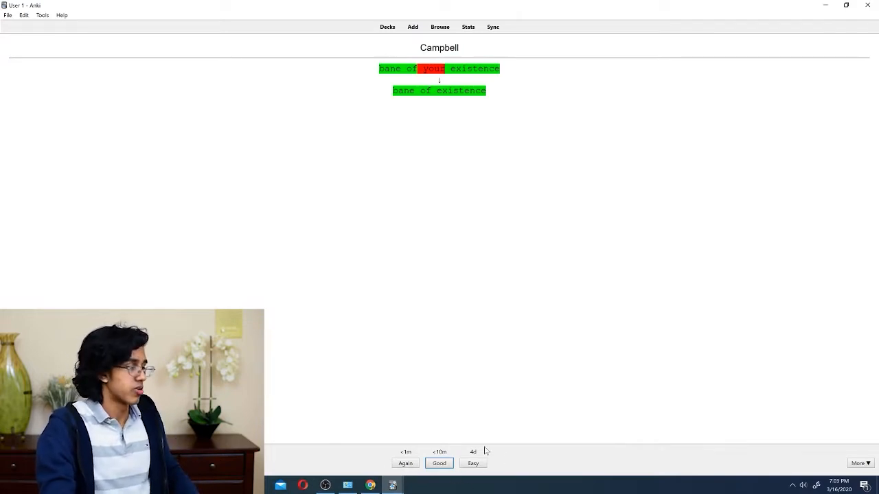
pyautogui.moveTo(484, 447)
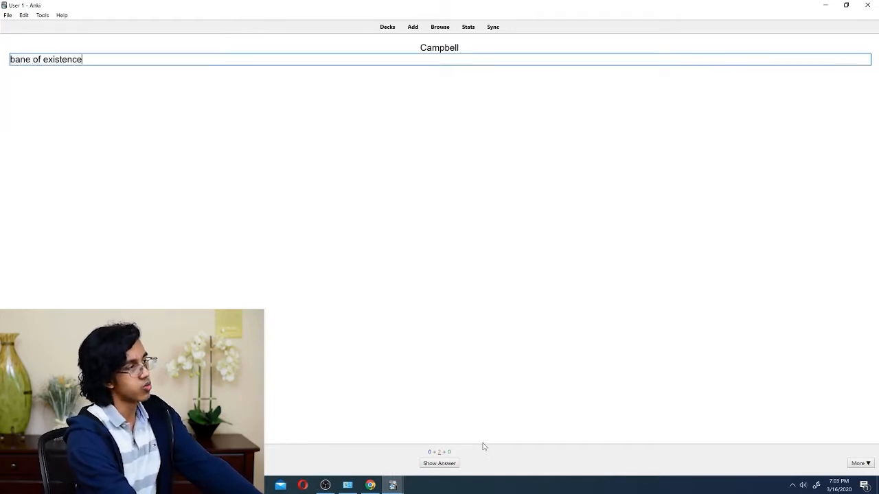
pyautogui.click(439, 463)
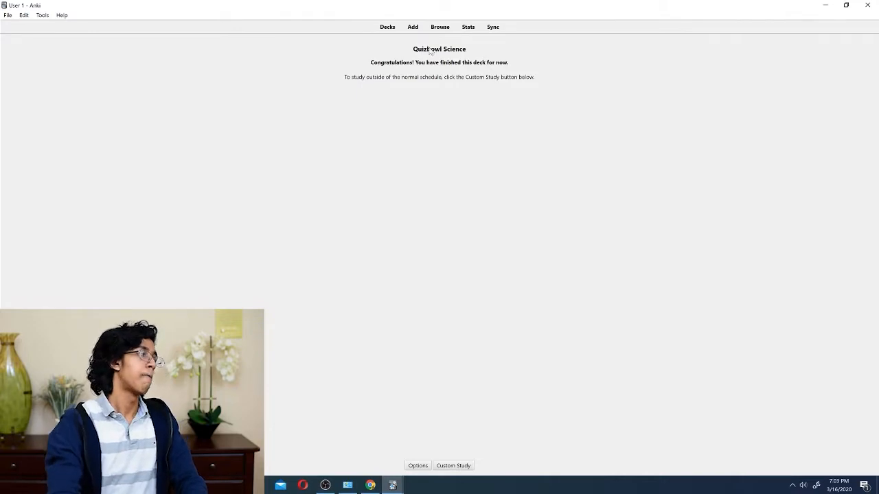
# - Write 'Campbell Biology = the bane of my existence cuz bio too hard' with two cloze deletions
pyautogui.click(412, 27)
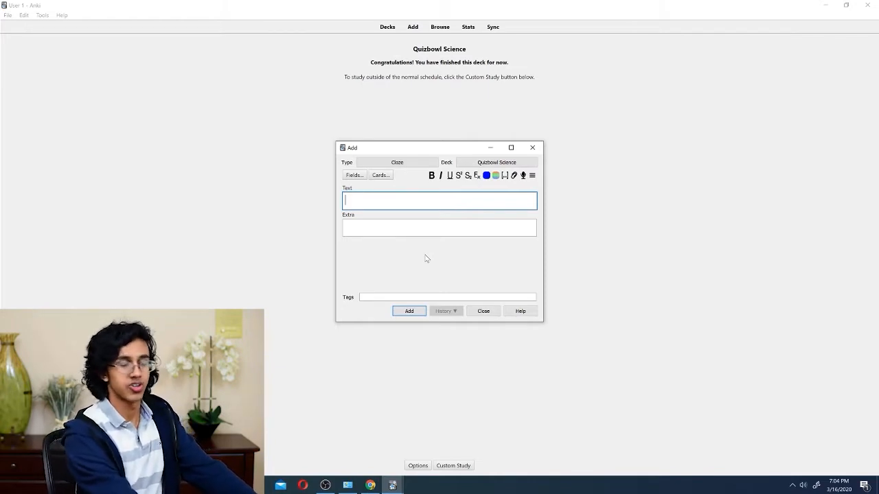
pyautogui.write('Campbell Biology = the bane of my existence cuz bio too hard')
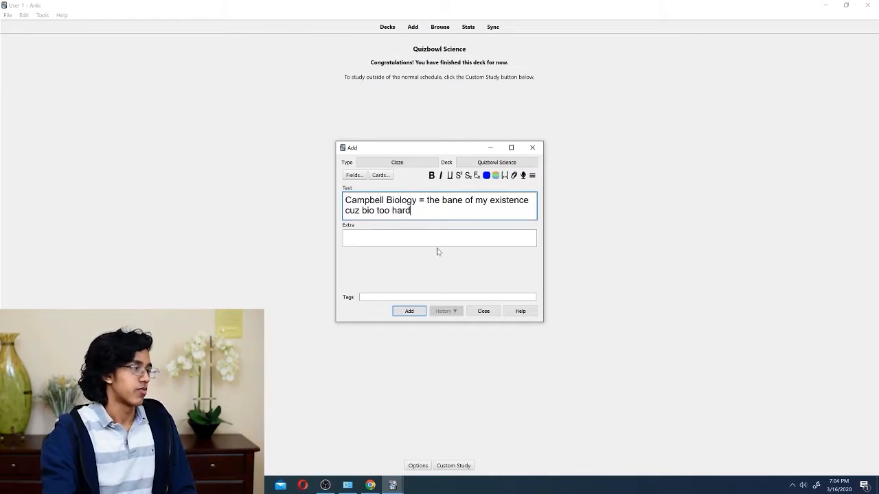
pyautogui.moveTo(425, 200); pyautogui.dragTo(410, 210)
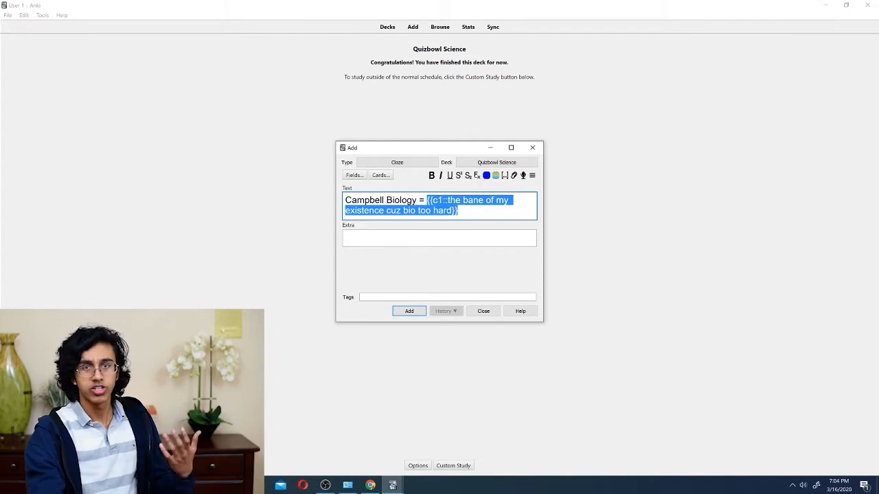
pyautogui.doubleClick(380, 200)
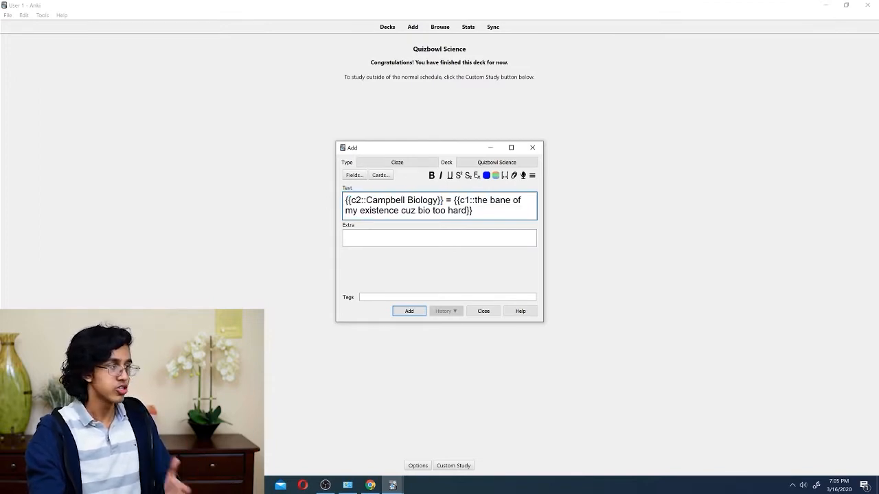
pyautogui.doubleClick(393, 199)
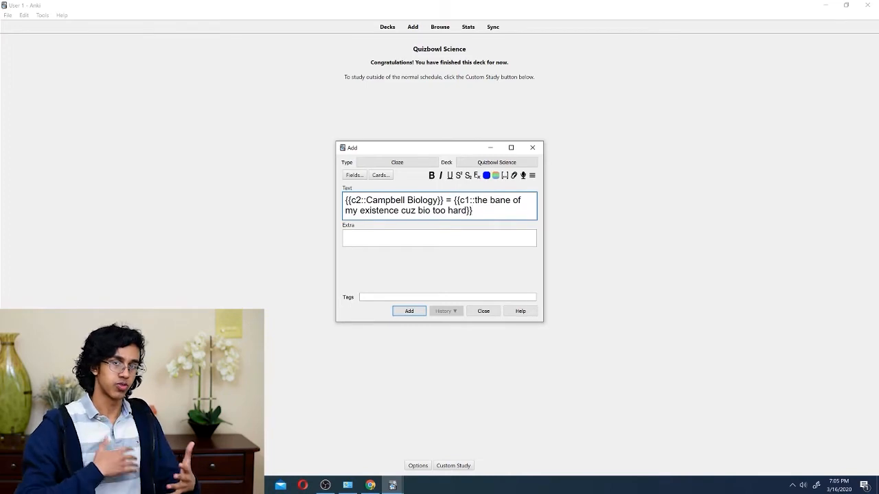
# - Add the cloze note and answer both resulting cloze cards
pyautogui.click(408, 311)
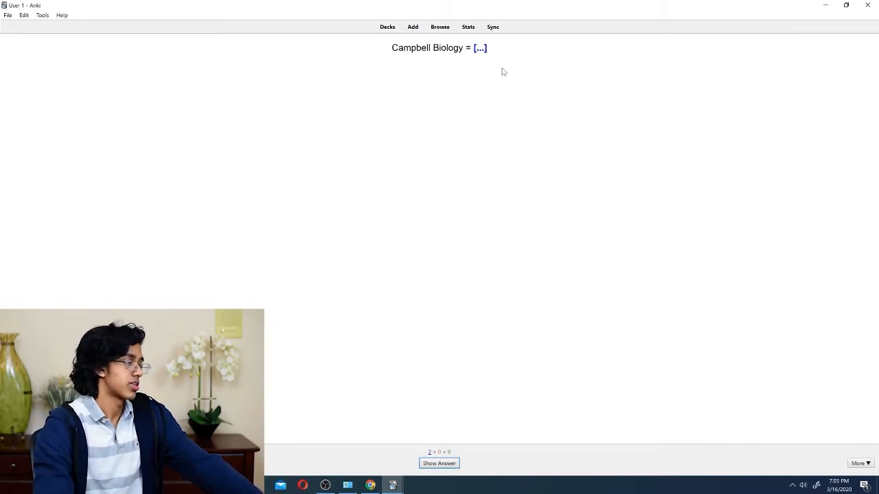
pyautogui.click(439, 463)
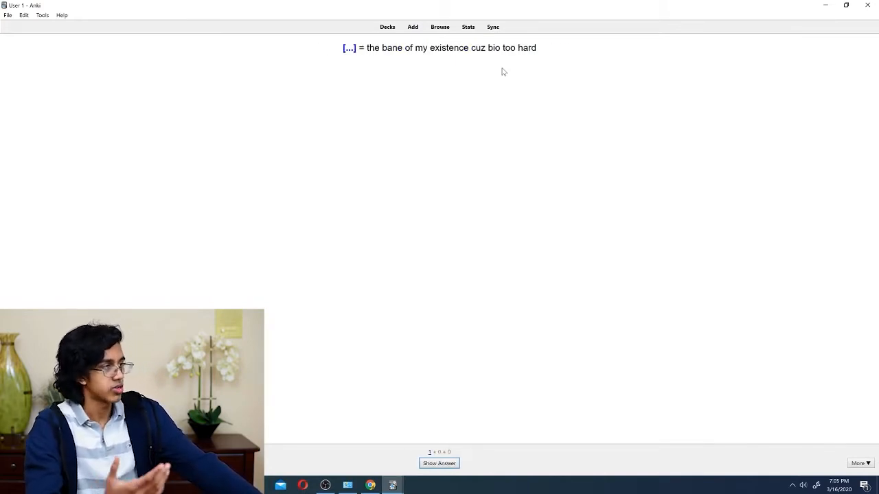
pyautogui.click(439, 463)
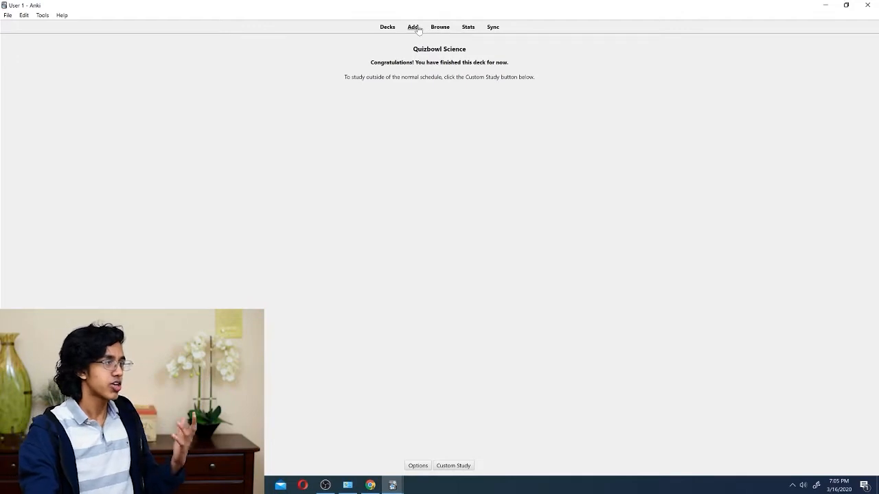
# - Start a new note reading 'Campbell Biology is the bane of my existence… dictyostelium discoideum is a cool cellular slime mold'
pyautogui.click(414, 27)
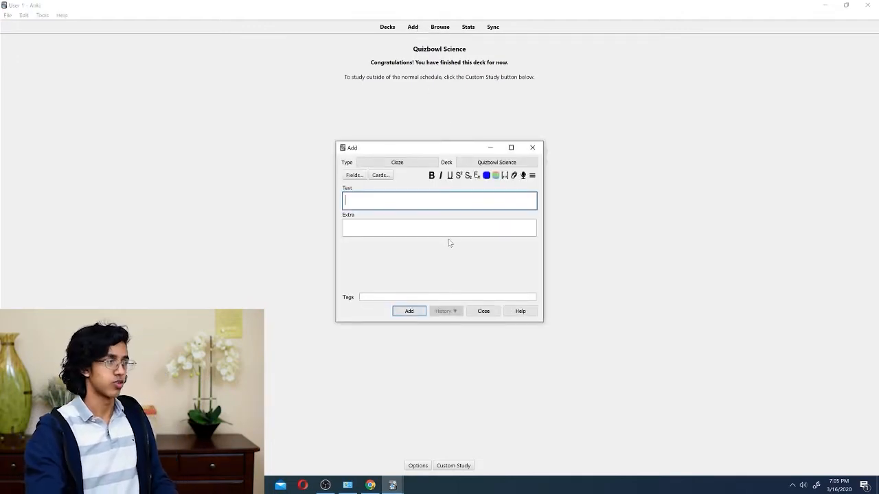
pyautogui.write('Campbell Biology')
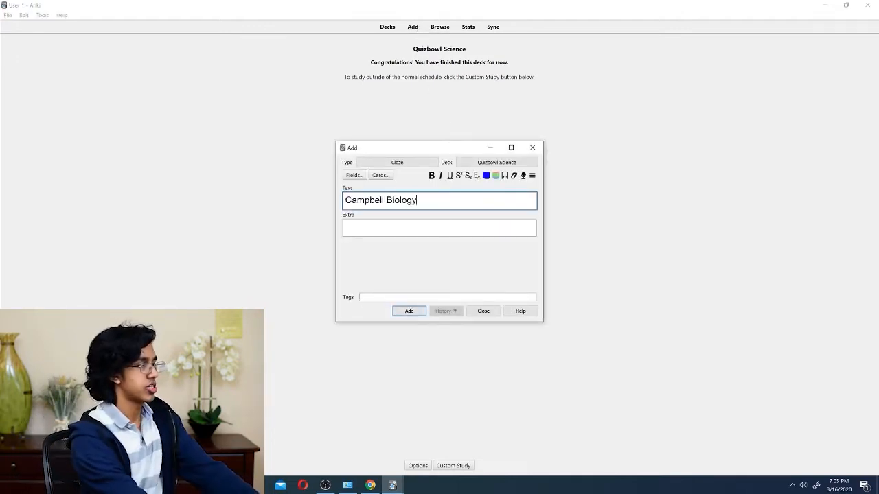
pyautogui.write('is the bane of my e')
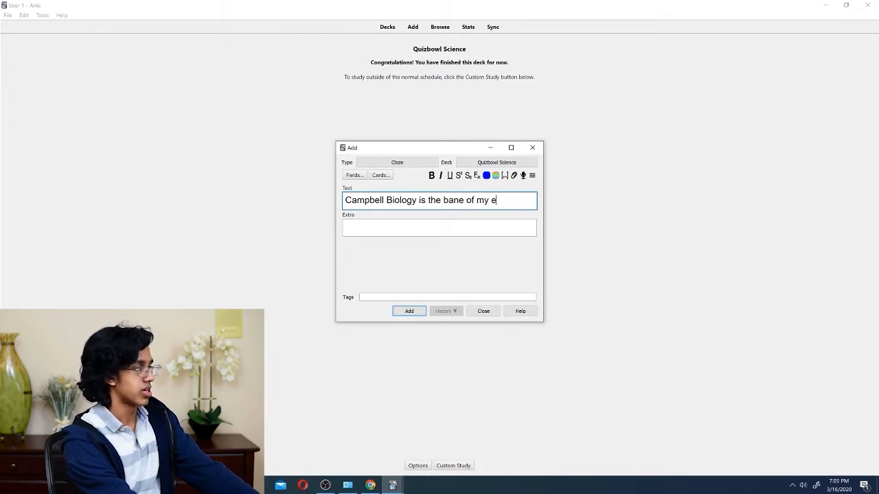
pyautogui.write('xistence cuz bio')
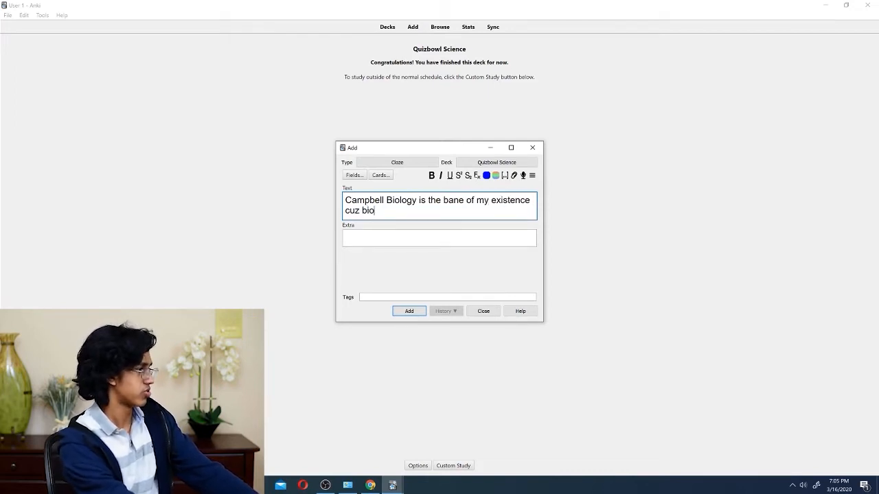
pyautogui.write('is too hard and')
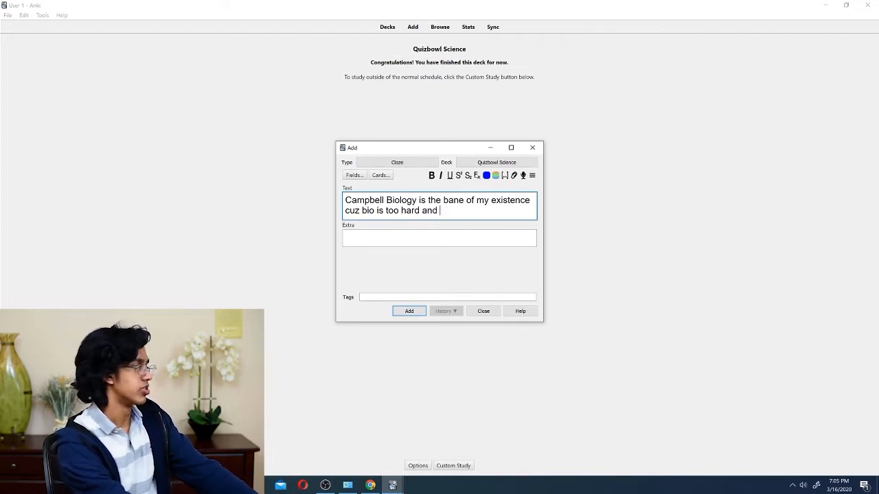
pyautogui.write('dictyosleti')
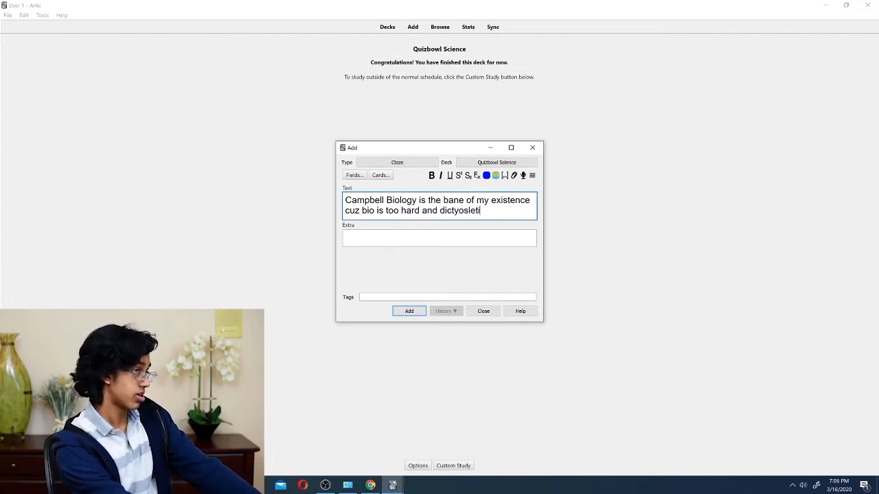
pyautogui.write('elium di')
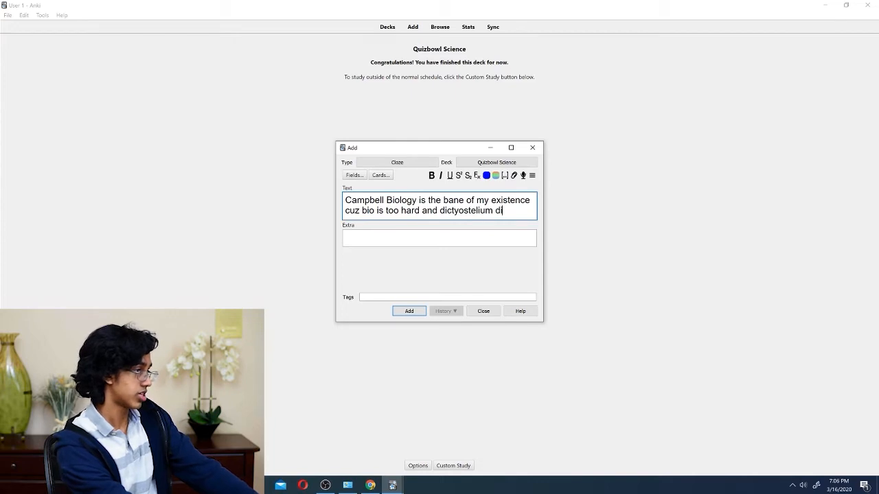
pyautogui.write('scoideum')
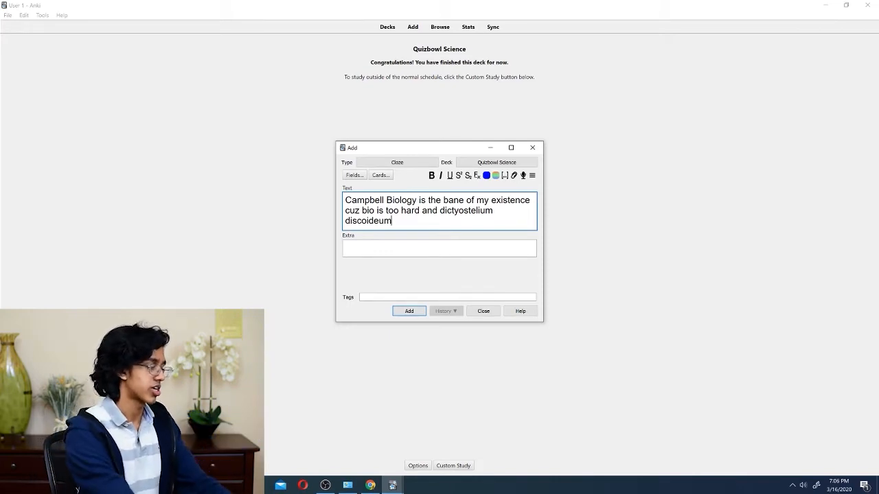
pyautogui.write('is a cool cel')
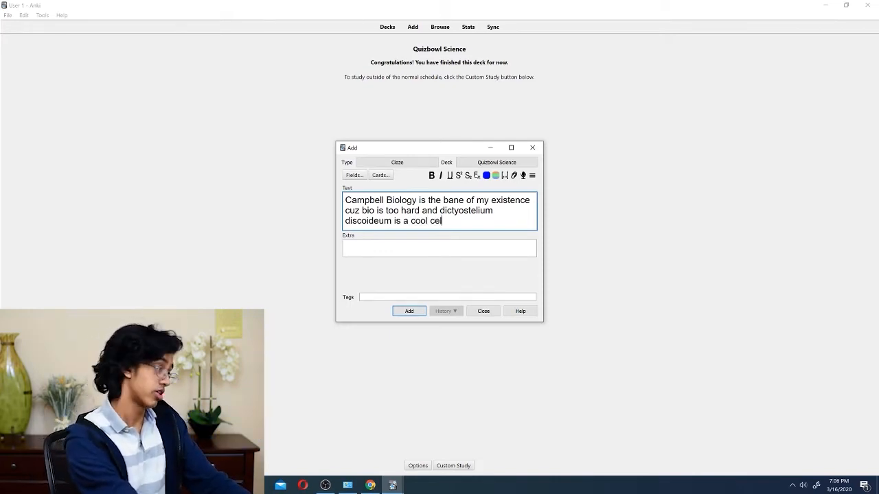
pyautogui.write('lular slime mold')
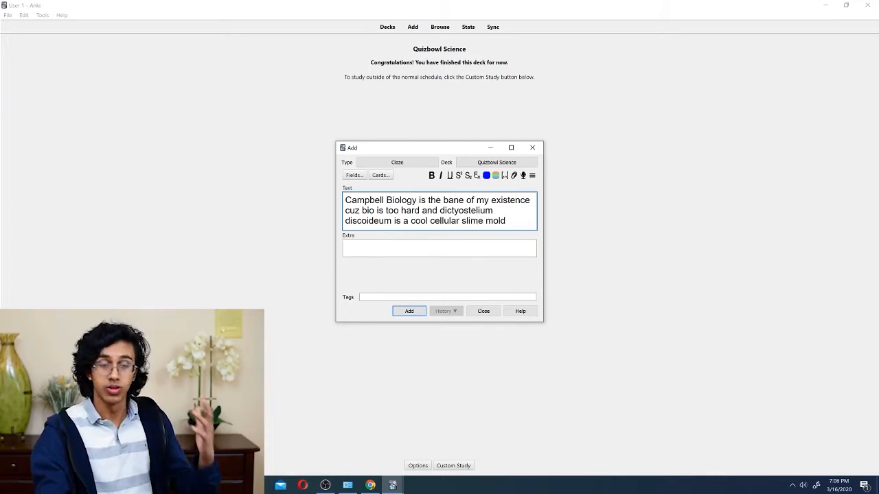
# - Cloze 'cool cellular slime mold', 'bio is too hard' and 'Campbell Biology', then add the note
pyautogui.moveTo(444, 220); pyautogui.dragTo(504, 220)
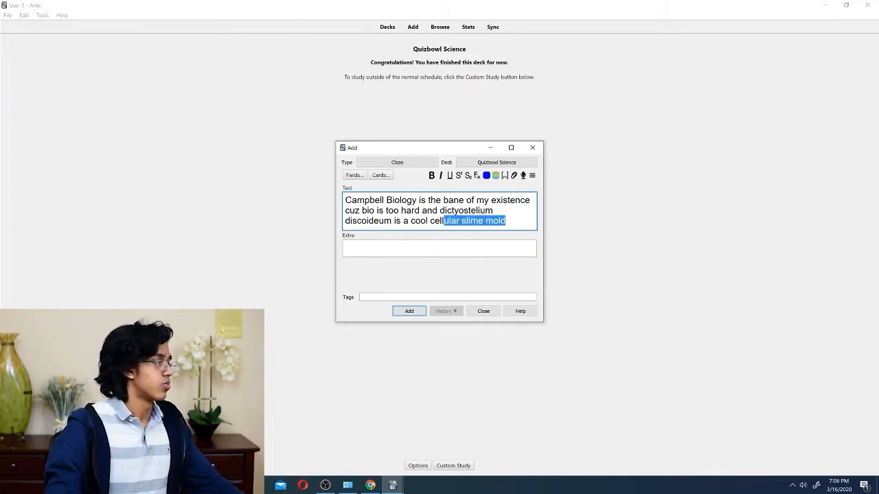
pyautogui.click(504, 175)
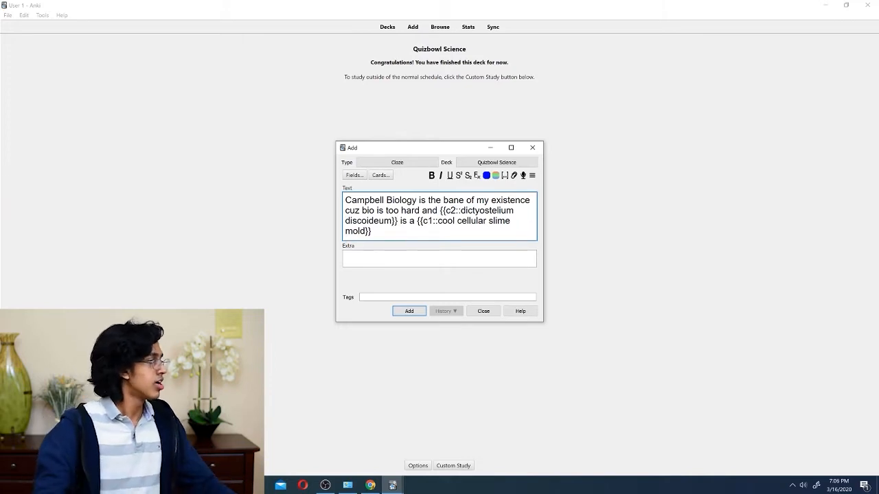
pyautogui.moveTo(363, 210); pyautogui.dragTo(419, 210)
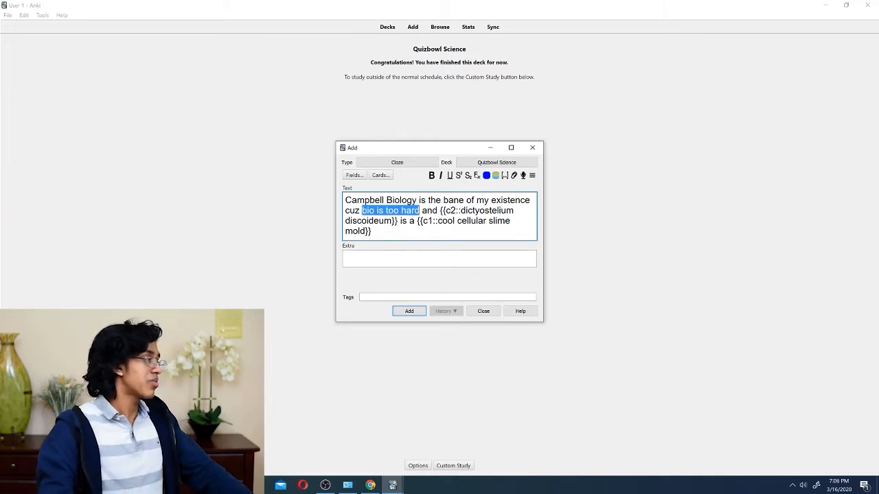
pyautogui.click(503, 175)
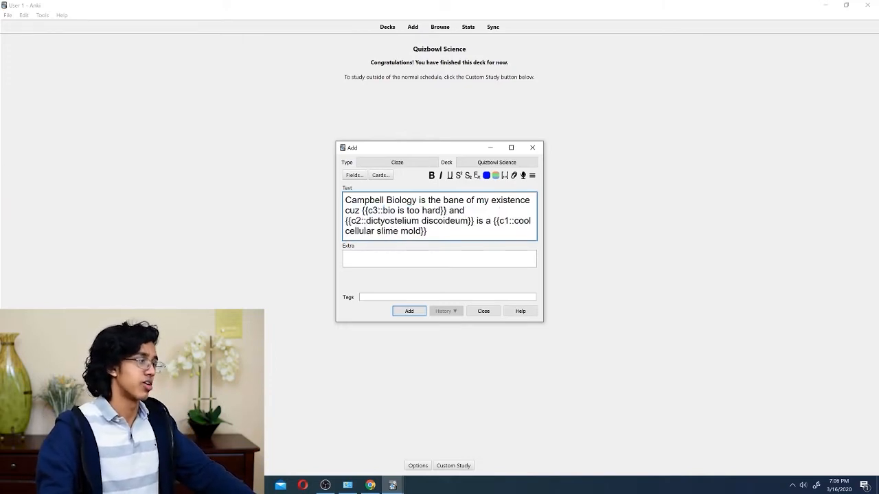
pyautogui.click(417, 199)
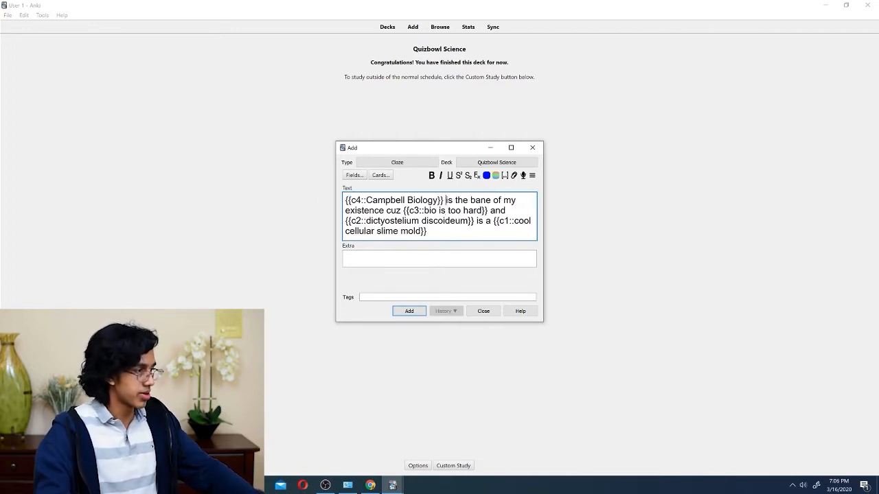
pyautogui.click(409, 311)
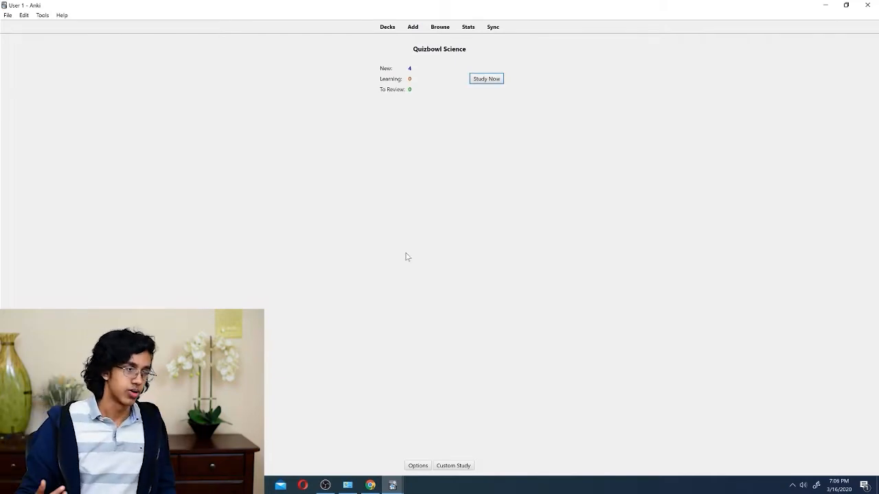
# - Study the four new cloze cards, revealing the current card's answer
pyautogui.click(486, 79)
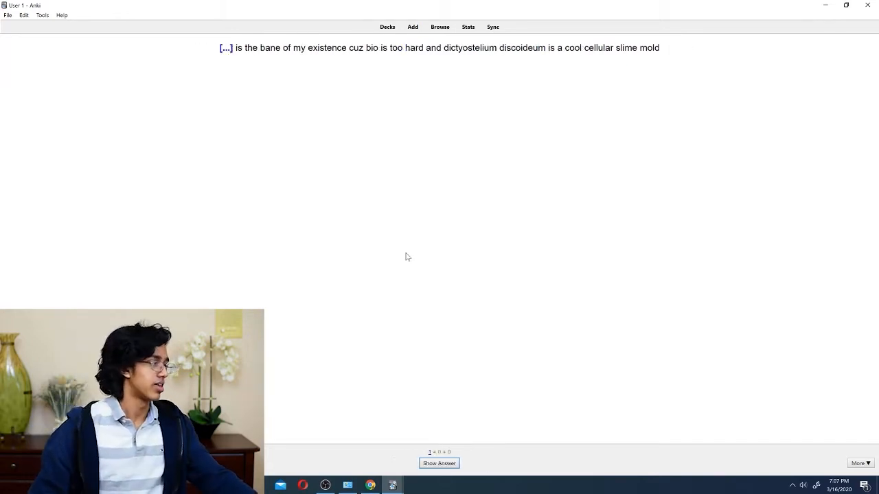
pyautogui.click(439, 463)
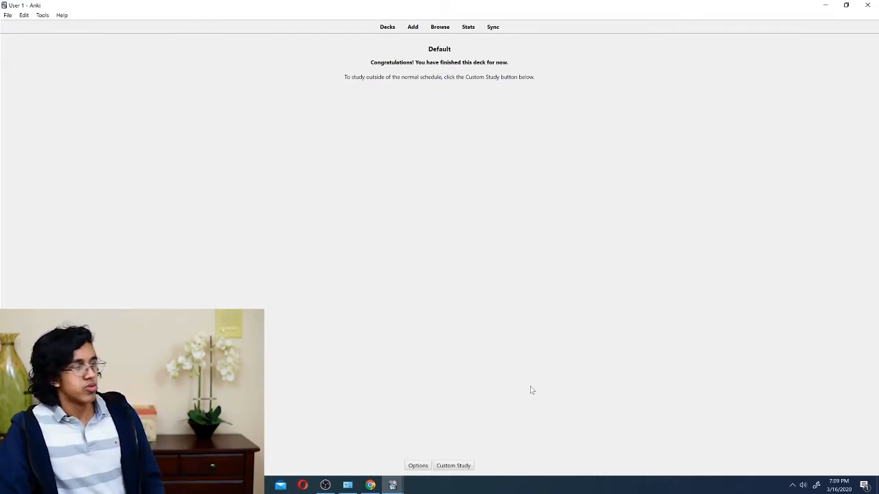
pyautogui.moveTo(356, 117)
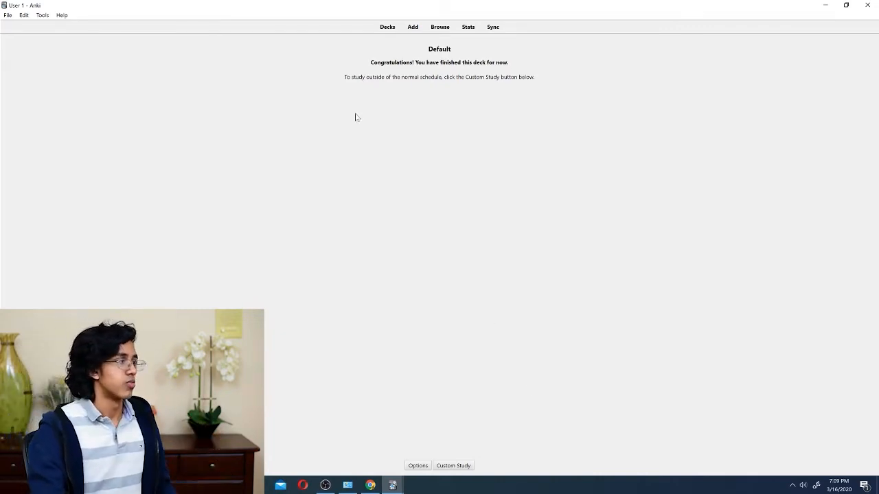
pyautogui.moveTo(302, 106)
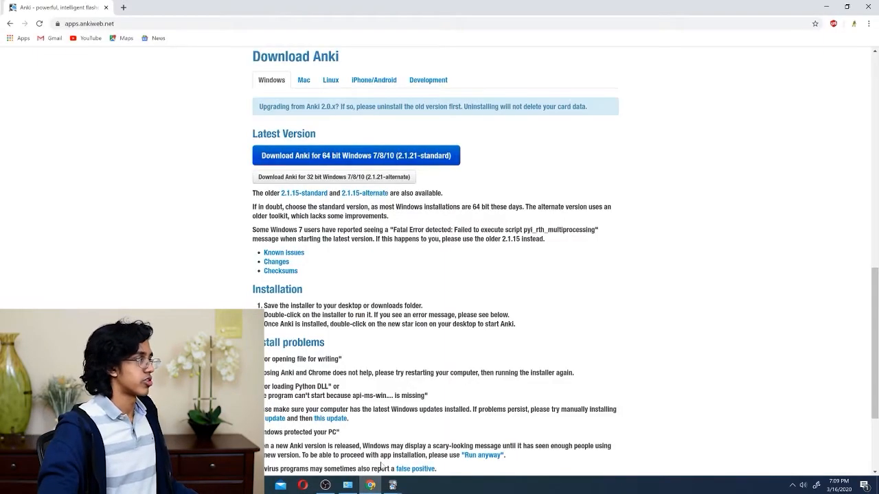
# - Sign up for a new AnkiWeb account and check the confirmation email
pyautogui.click(124, 7)
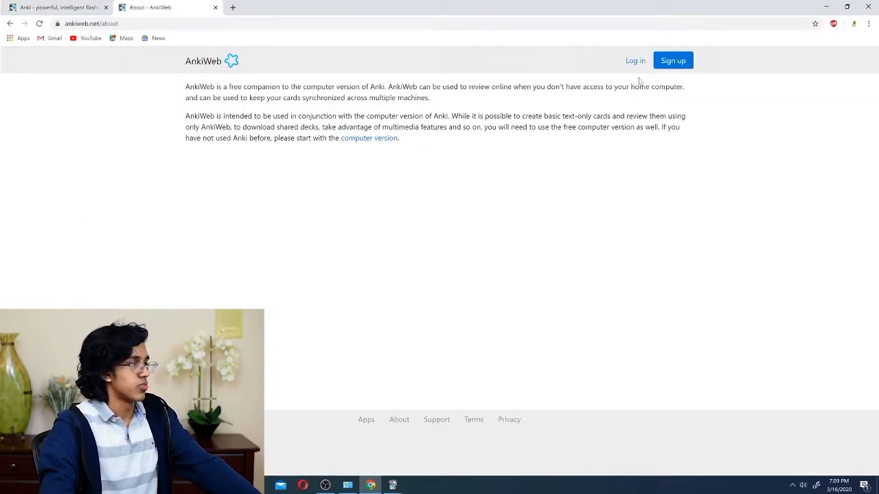
pyautogui.click(672, 61)
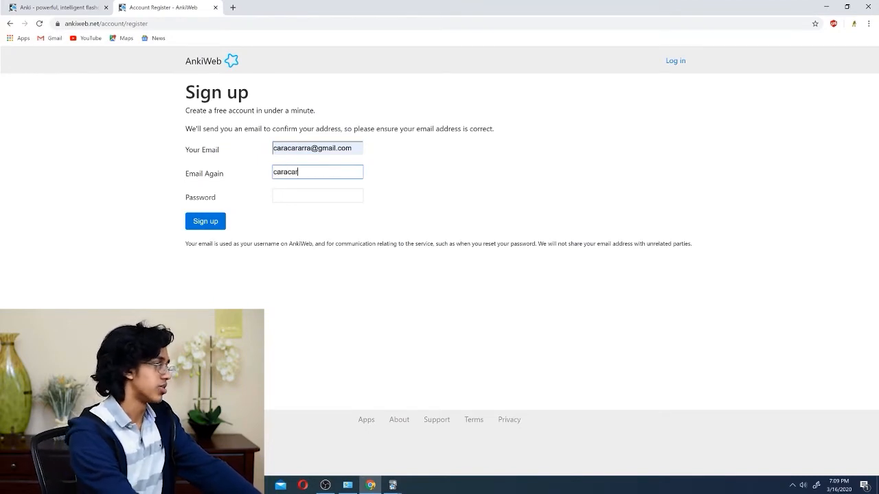
pyautogui.write('arr')
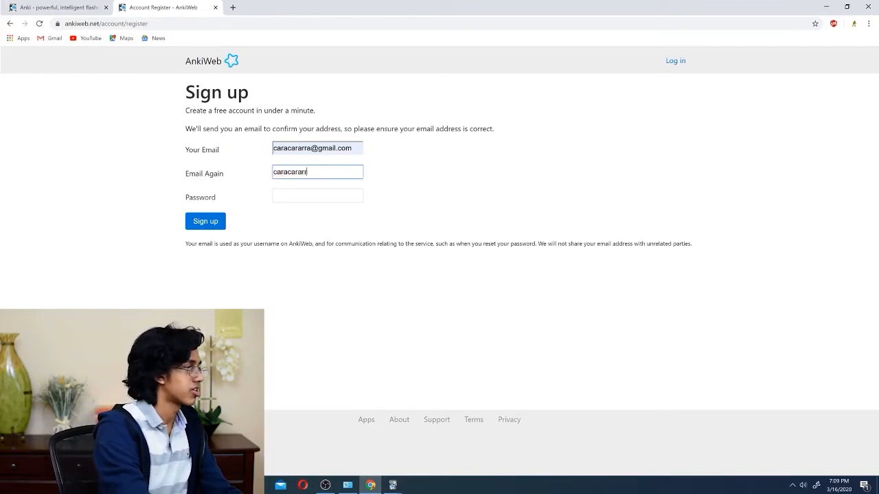
pyautogui.click(317, 196)
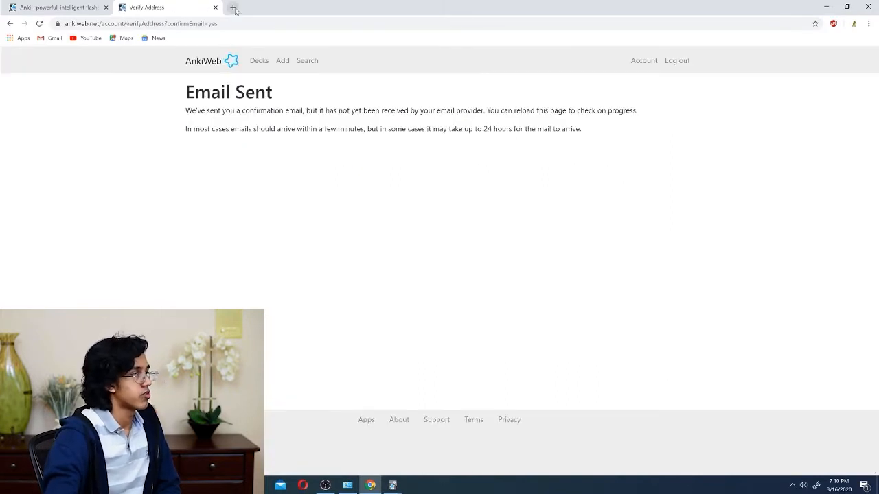
pyautogui.click(233, 8)
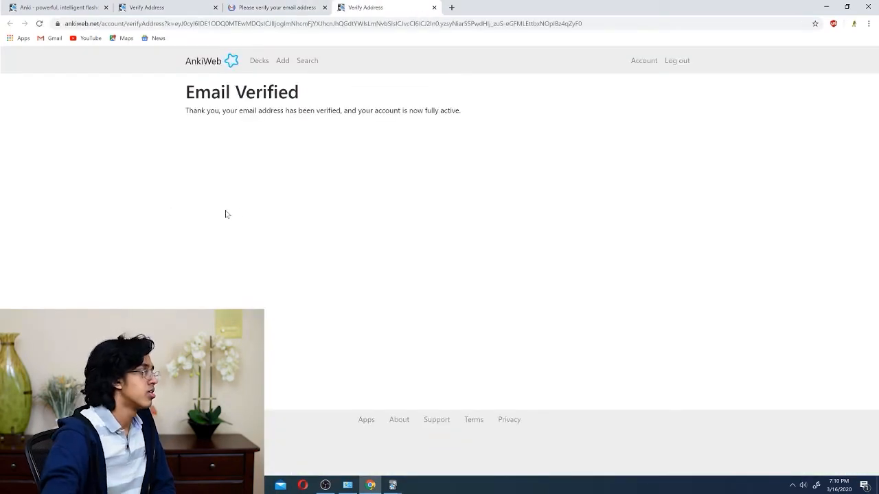
pyautogui.moveTo(279, 42)
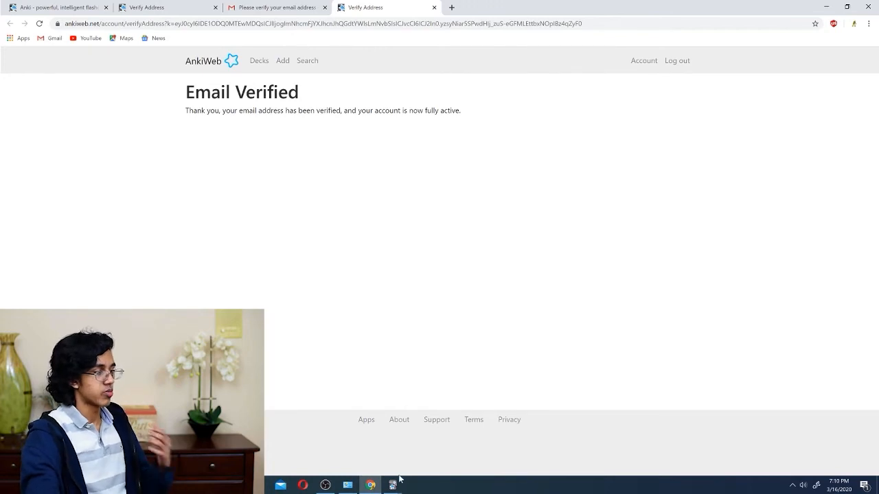
# - Browse the AnkiWeb deck list and view the Default deck's study options
pyautogui.click(259, 61)
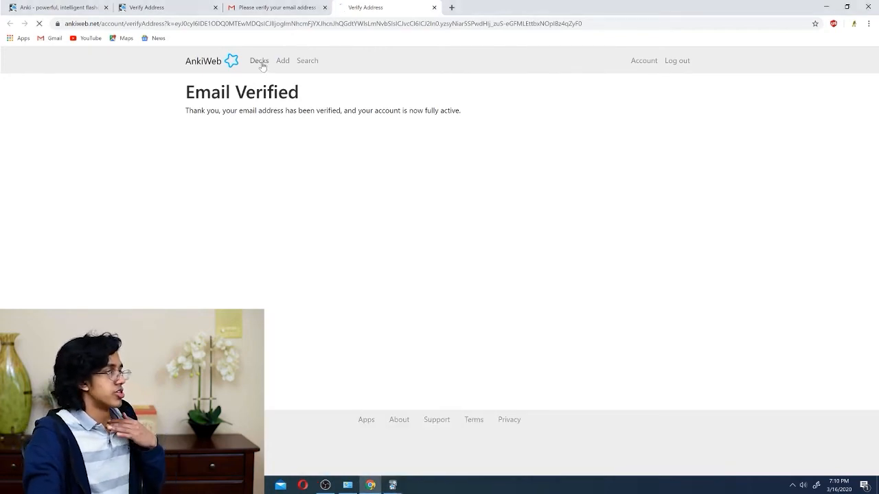
pyautogui.click(259, 60)
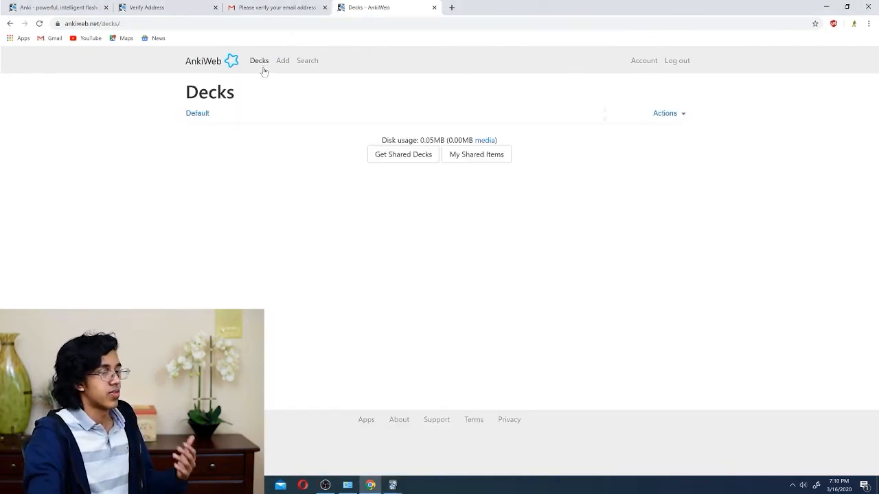
pyautogui.click(665, 113)
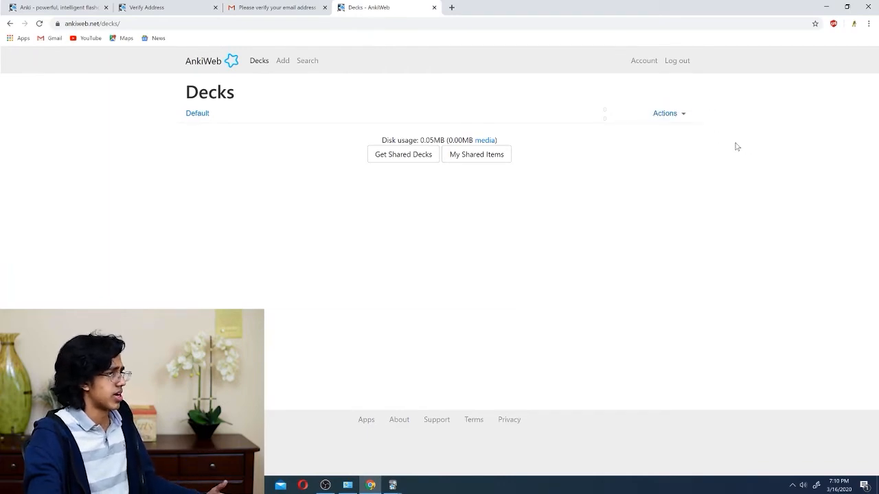
pyautogui.click(197, 114)
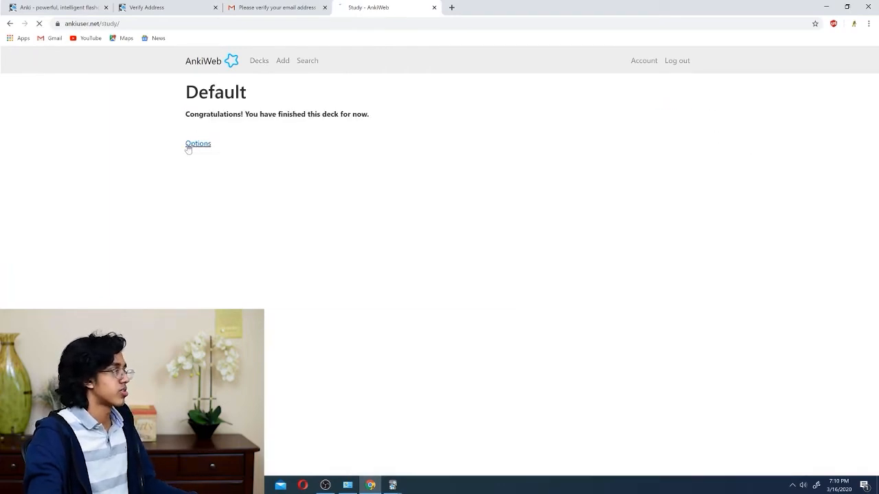
pyautogui.click(198, 144)
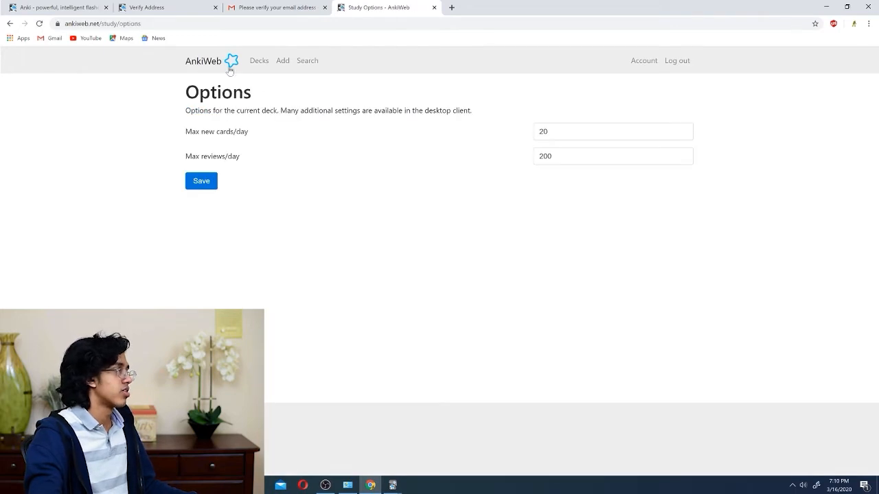
pyautogui.click(259, 61)
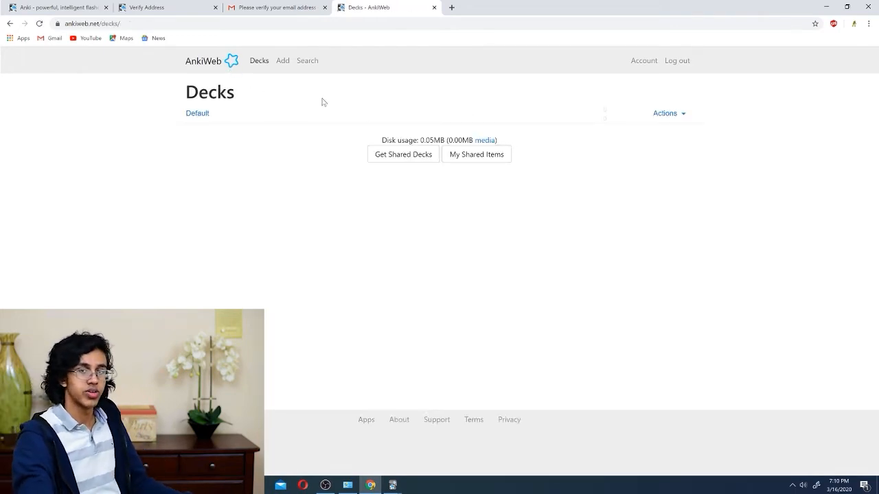
pyautogui.moveTo(344, 134)
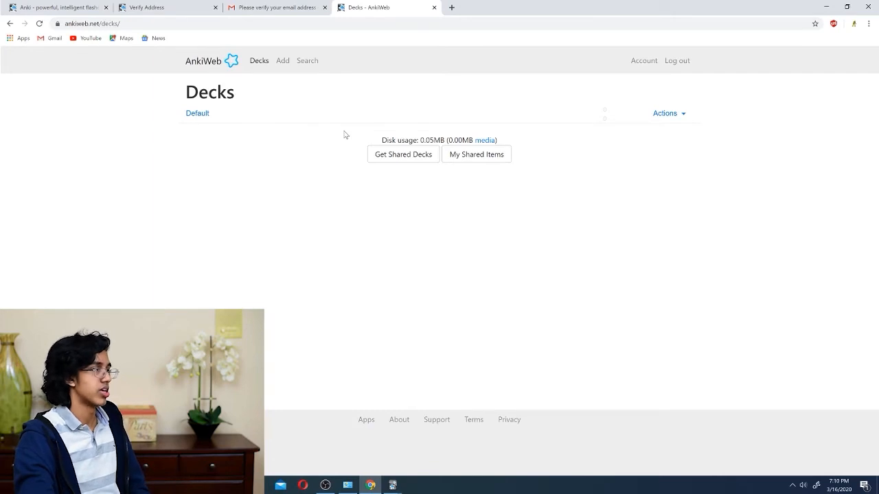
pyautogui.moveTo(464, 125)
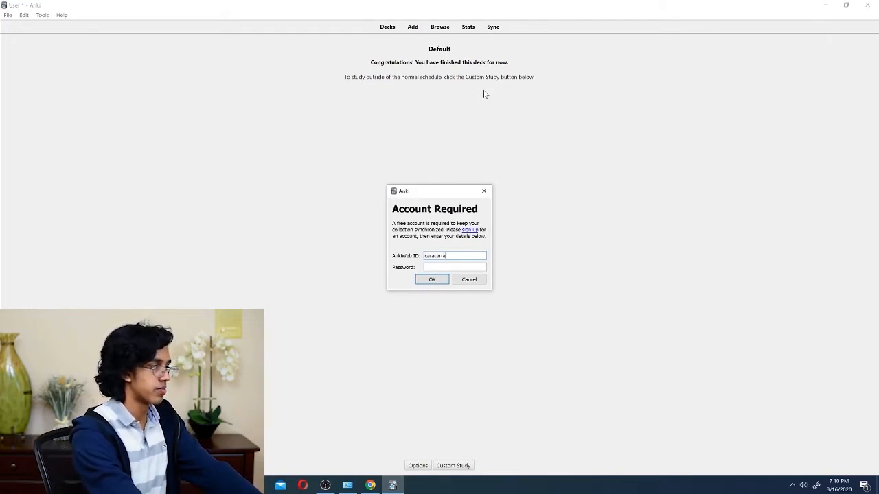
# - Log in with the Gmail AnkiWeb ID and password, then upload the collection to AnkiWeb
pyautogui.write('@gmail.com')
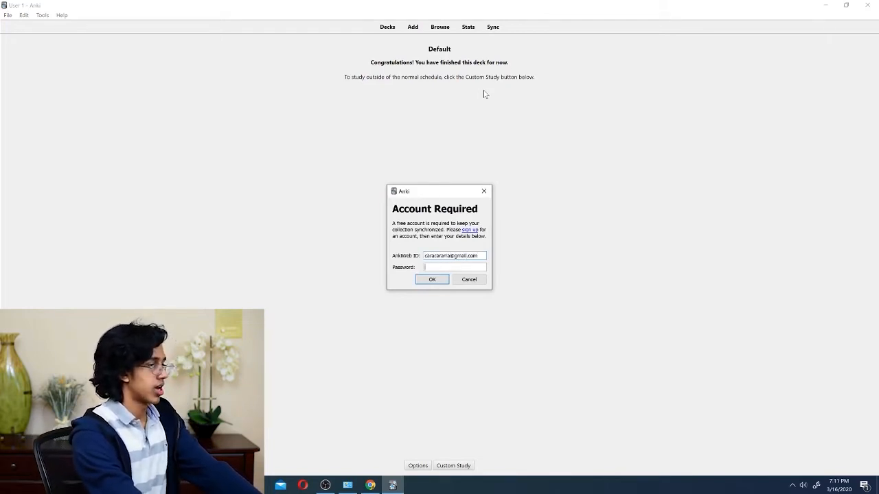
pyautogui.write('password')
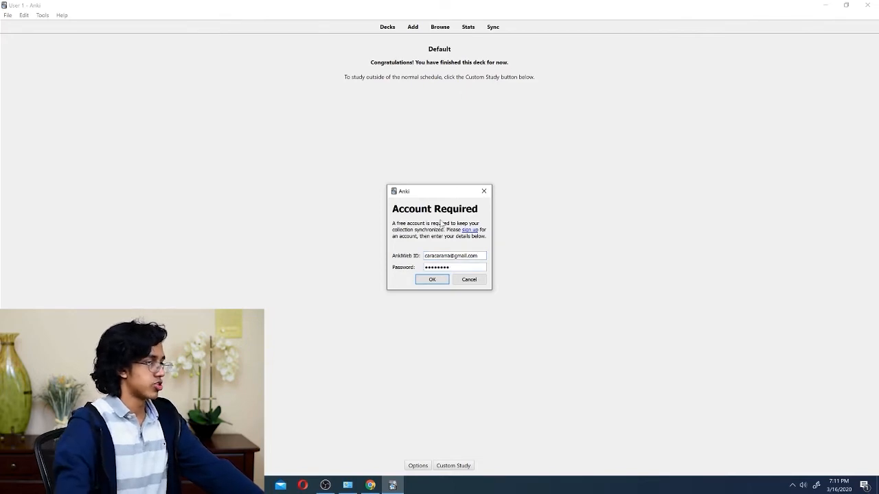
pyautogui.click(432, 279)
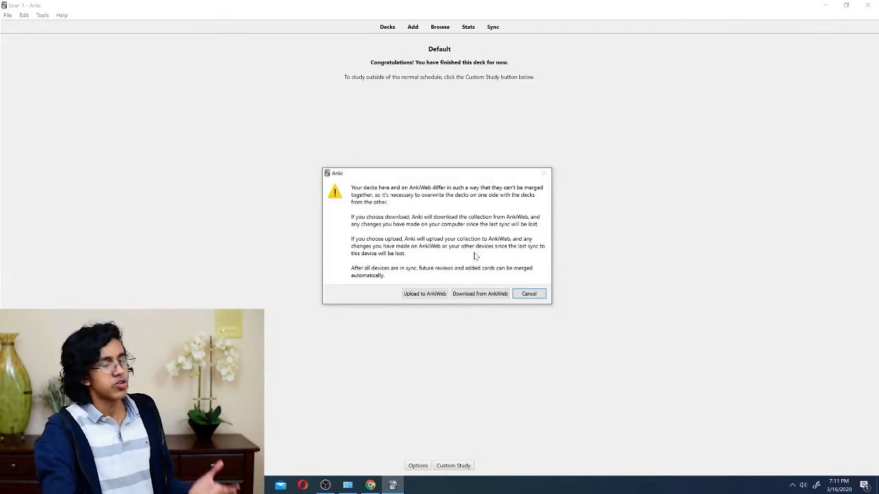
pyautogui.moveTo(435, 281)
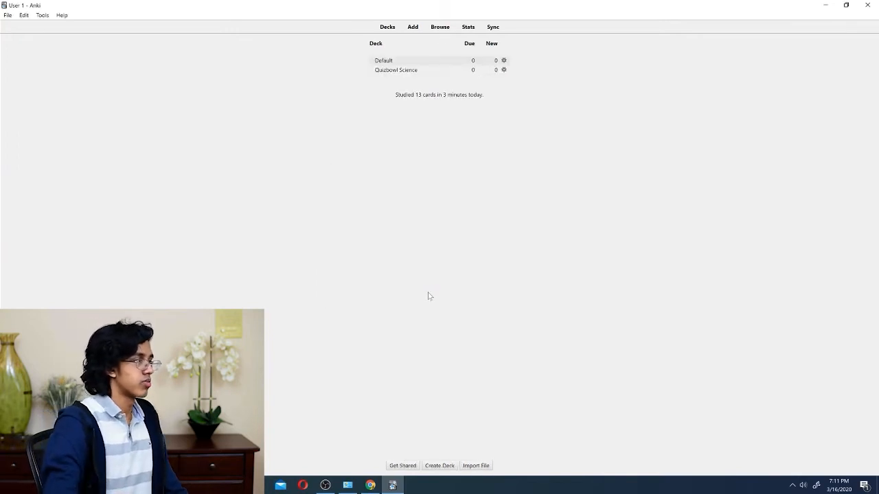
pyautogui.moveTo(528, 266)
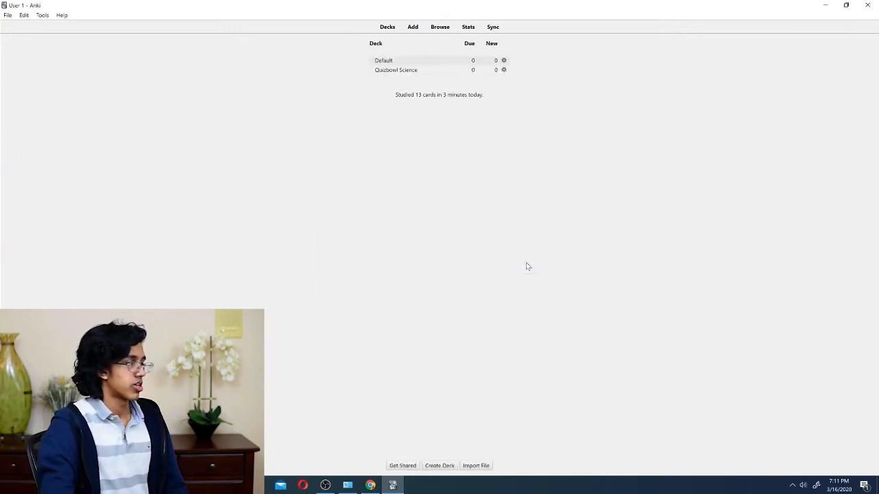
pyautogui.click(369, 486)
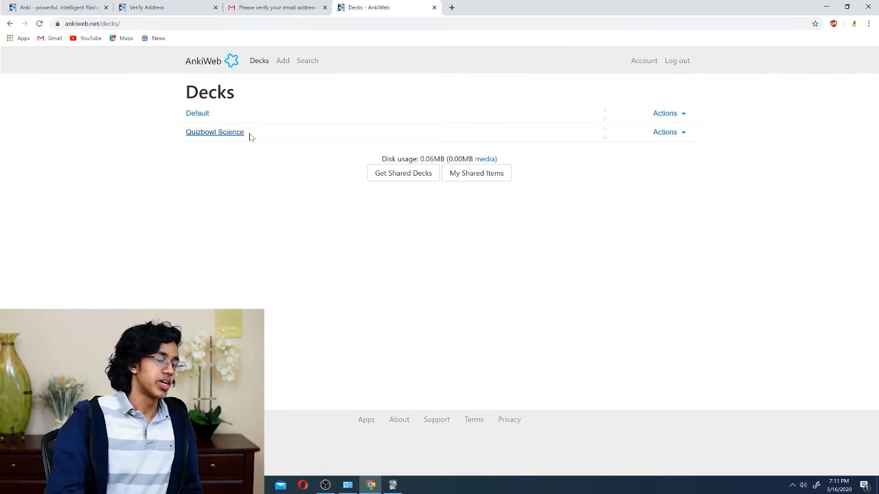
pyautogui.moveTo(652, 87)
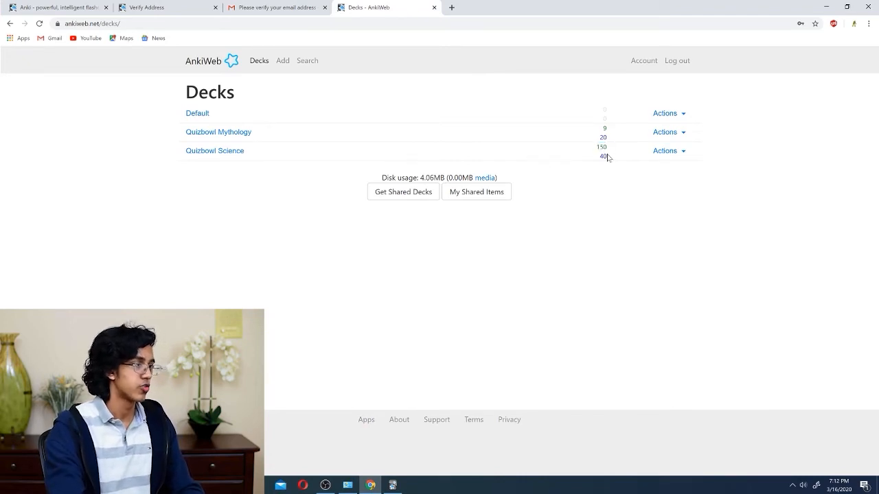
pyautogui.moveTo(587, 226)
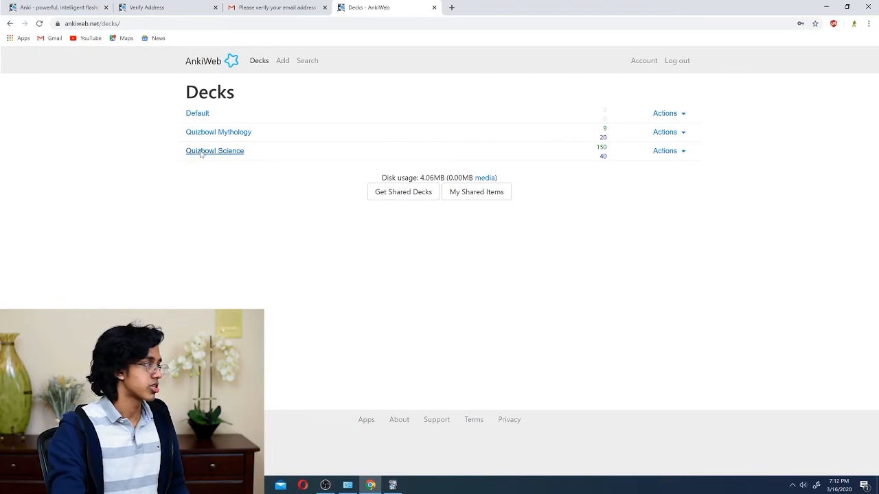
# - Open the Quizbowl Science deck on AnkiWeb to begin studying
pyautogui.click(215, 150)
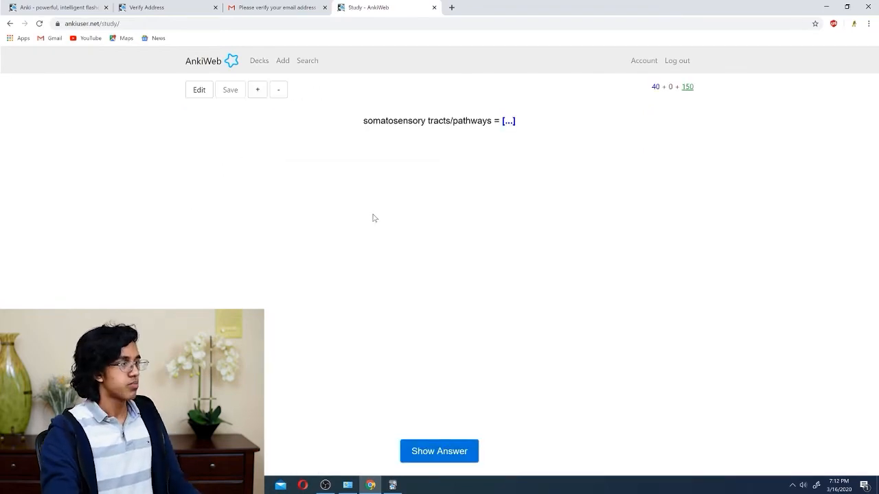
pyautogui.moveTo(370, 215)
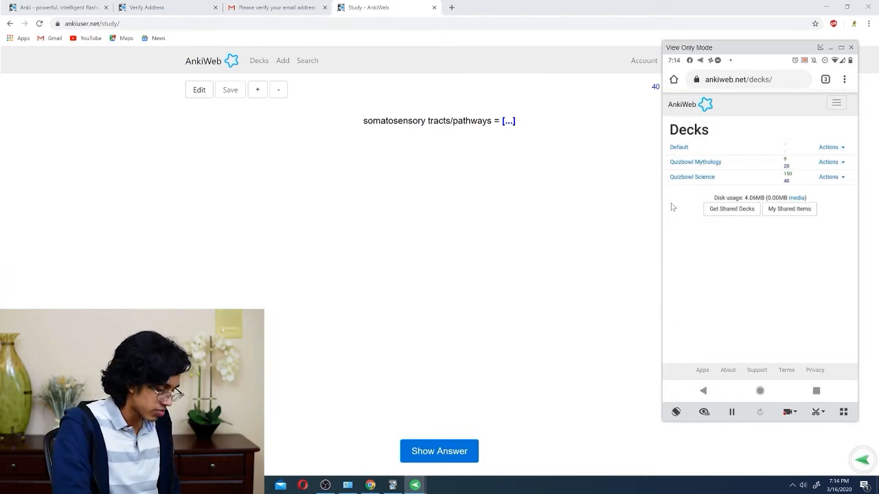
# - On the phone, review the somatosensory tracts and integrins cards, then reveal the androgens answer
pyautogui.click(692, 177)
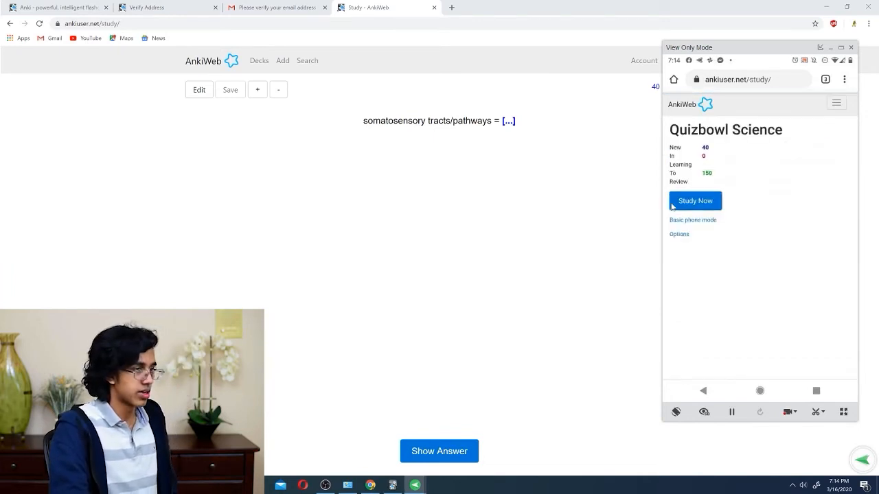
pyautogui.click(695, 200)
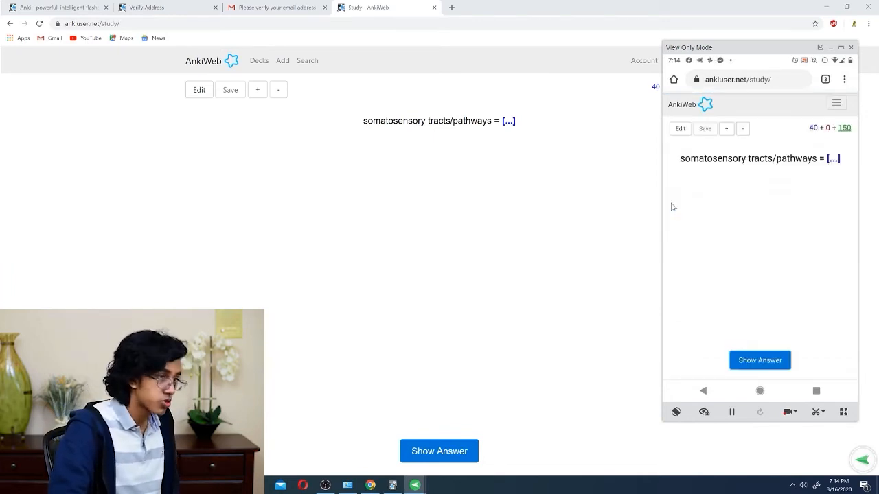
pyautogui.click(760, 360)
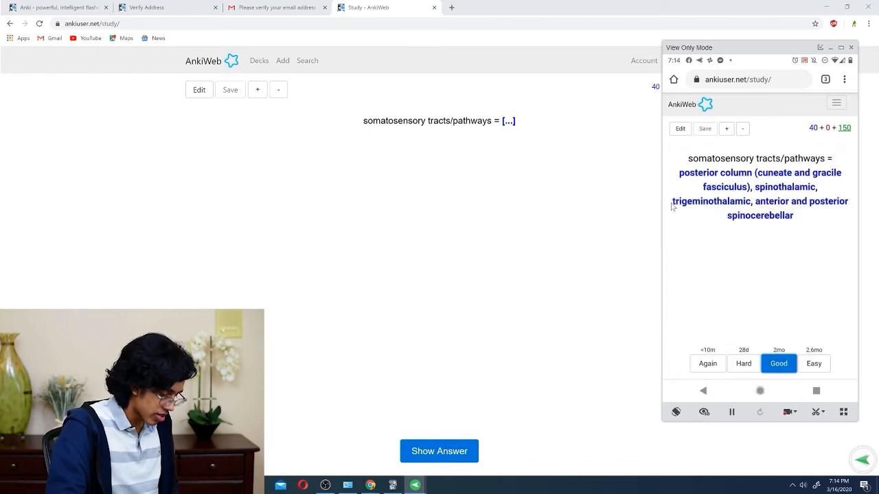
pyautogui.click(778, 363)
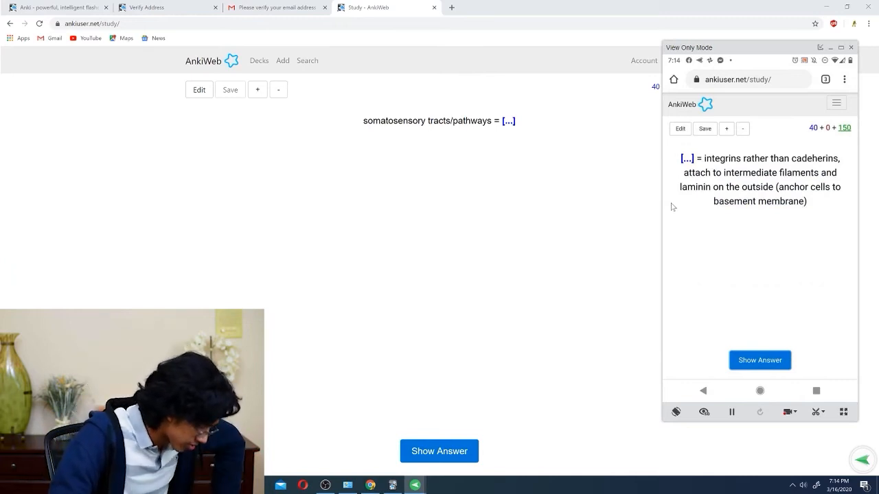
pyautogui.click(759, 360)
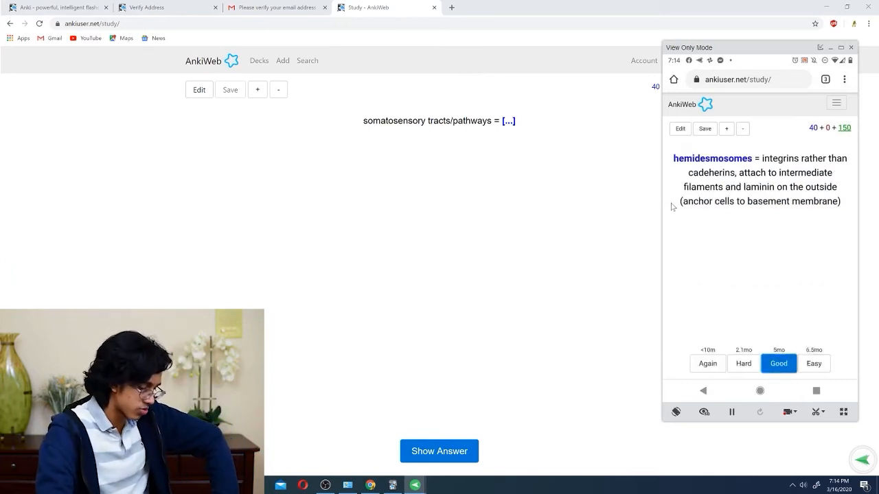
pyautogui.click(778, 363)
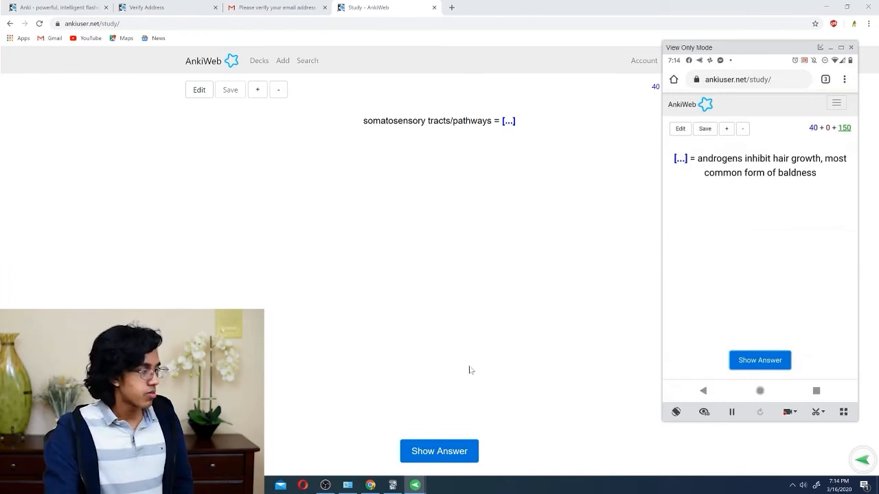
pyautogui.click(392, 485)
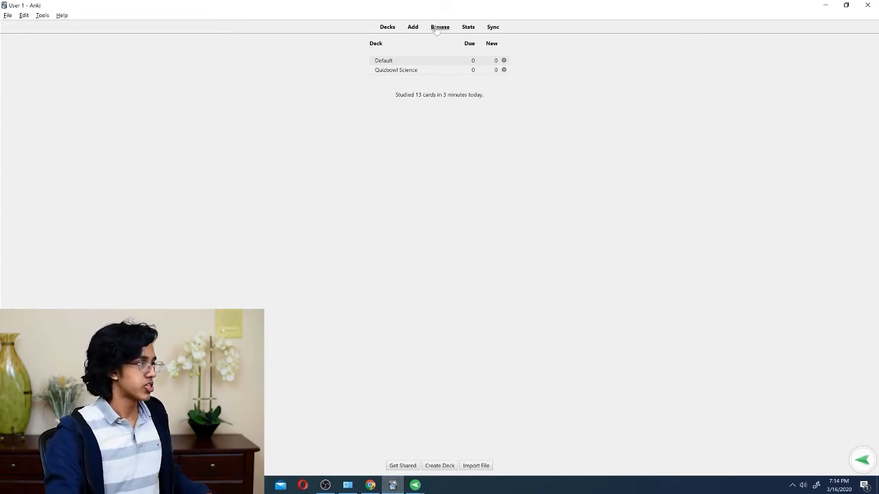
pyautogui.click(440, 27)
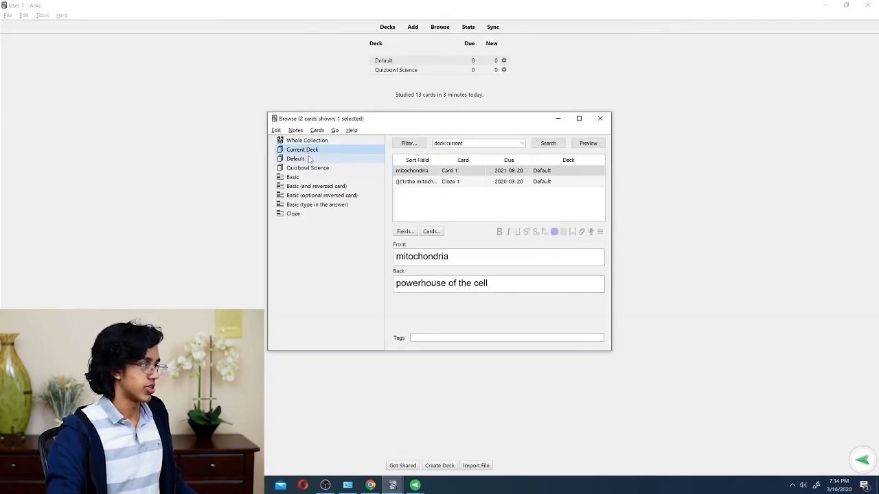
pyautogui.click(307, 168)
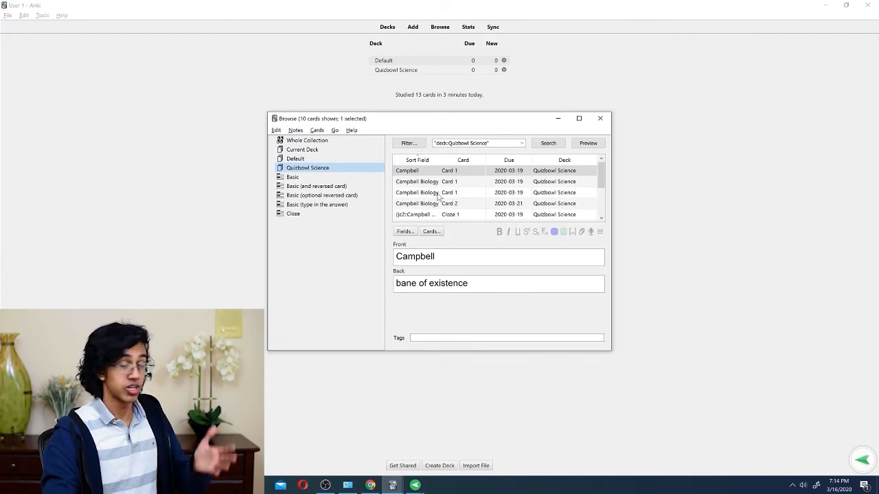
pyautogui.scroll(-3)
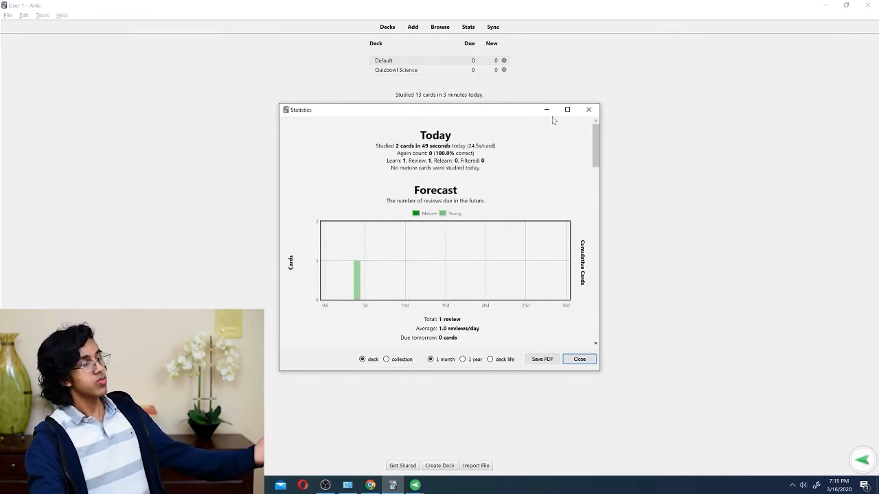
pyautogui.click(579, 359)
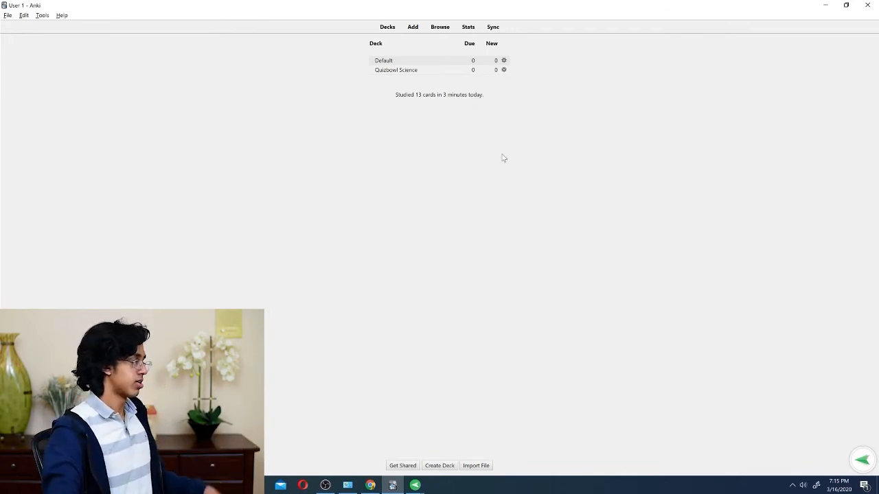
# - Install the add-on with code 633922407 through Tools > Add-ons > Get Add-ons
pyautogui.click(42, 15)
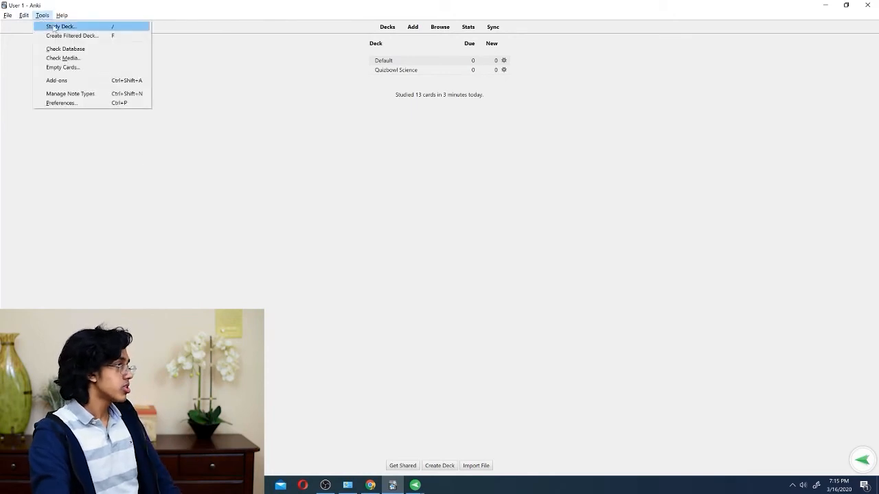
pyautogui.click(56, 80)
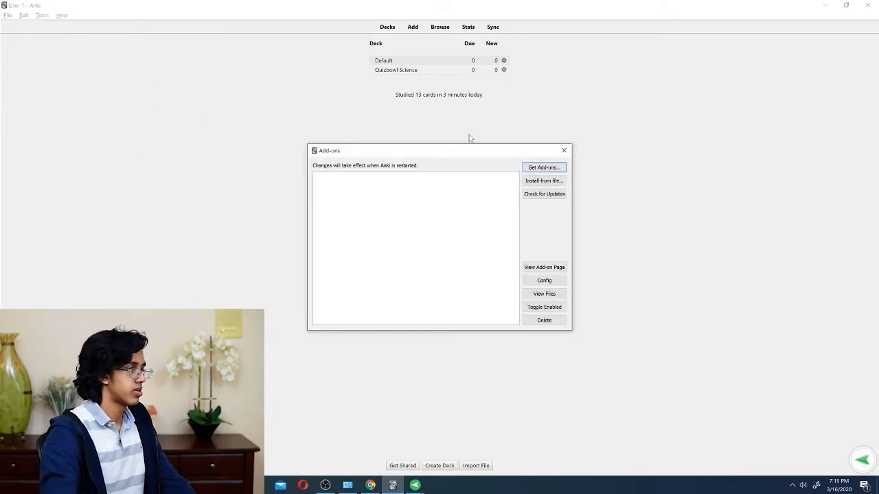
pyautogui.click(543, 166)
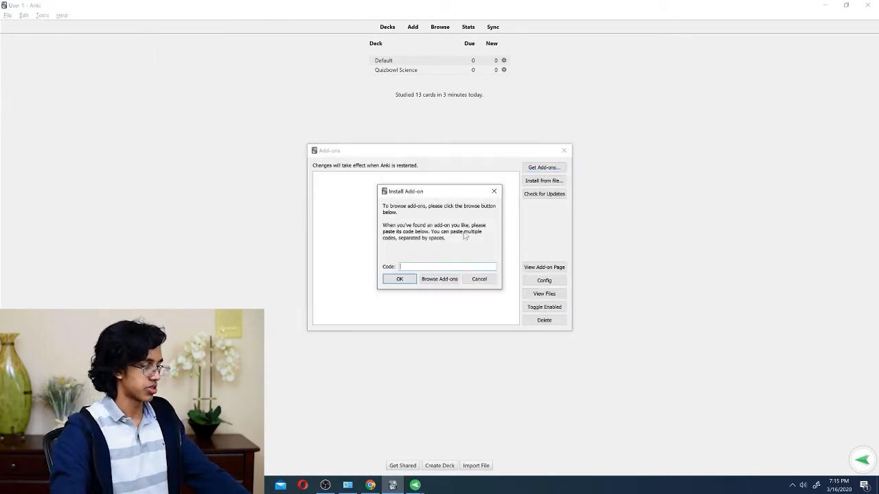
pyautogui.write('633922407')
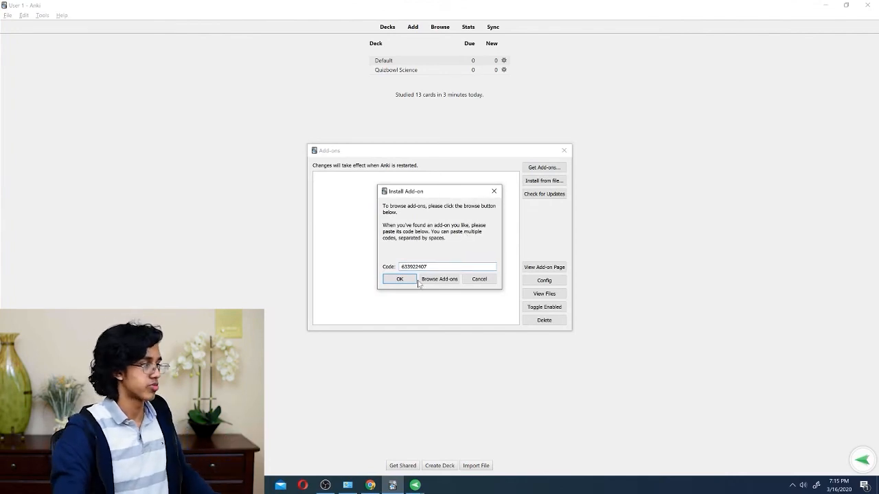
pyautogui.click(400, 278)
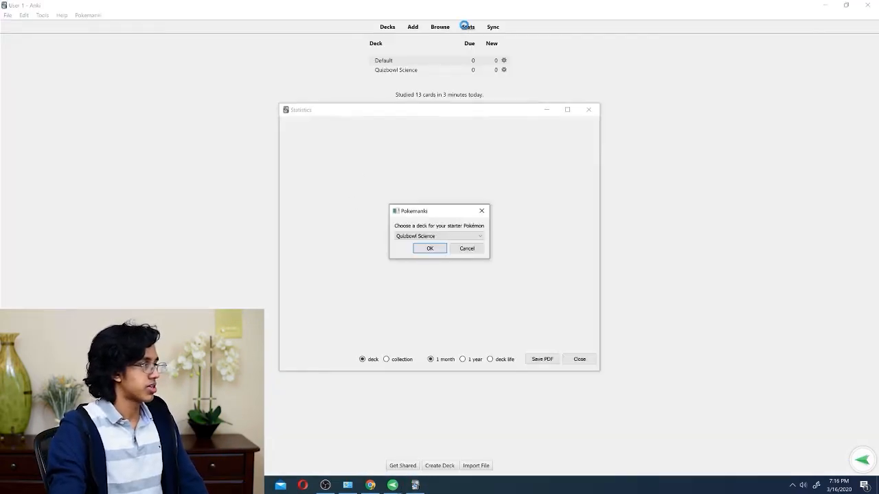
# - Pick Quizbowl Science and a Bulbasaur starter, then acknowledge the Bulbasaur and Tangrowth messages
pyautogui.click(429, 248)
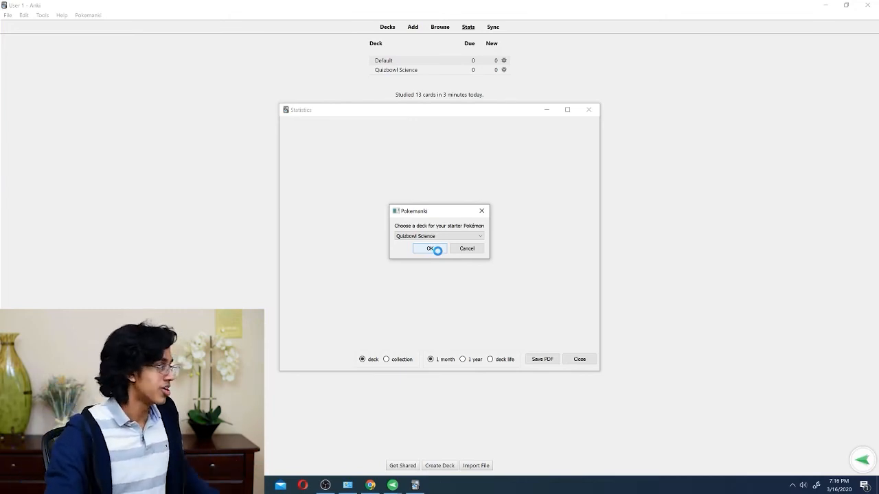
pyautogui.click(430, 249)
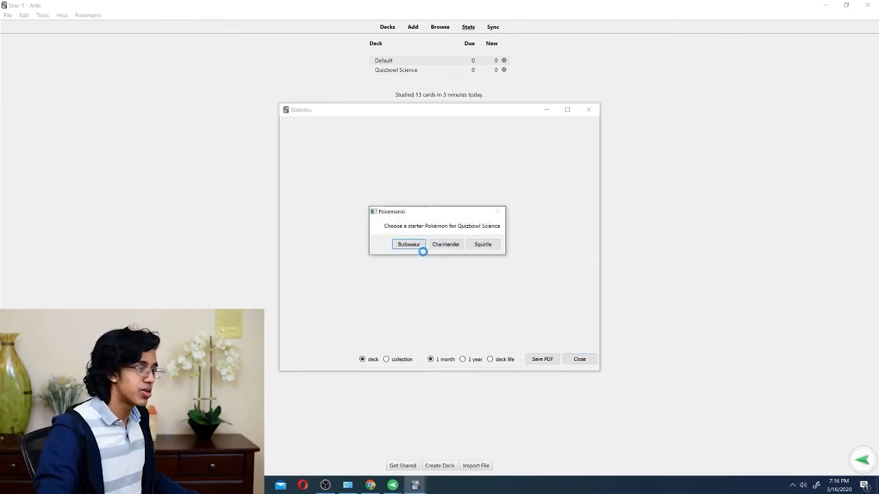
pyautogui.click(409, 245)
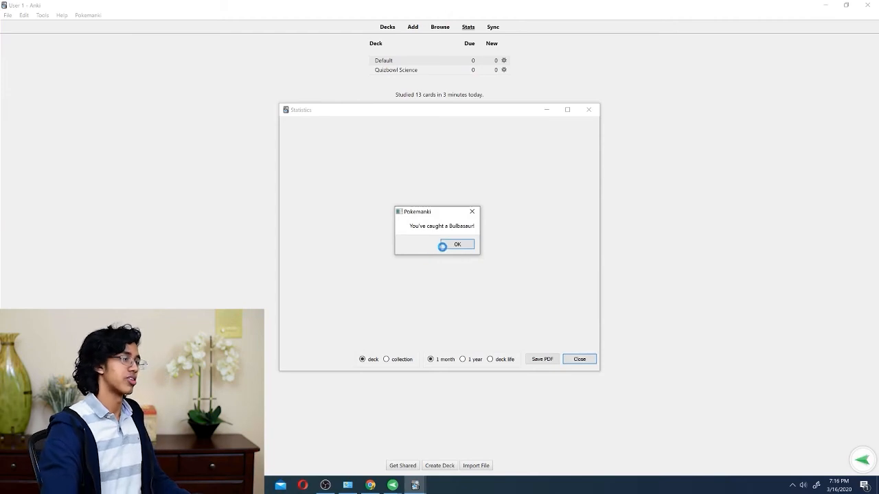
pyautogui.click(456, 245)
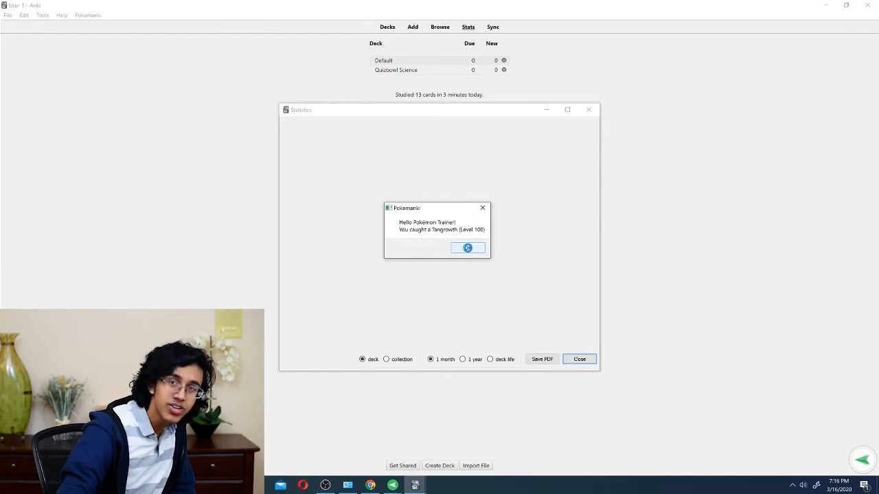
pyautogui.click(467, 248)
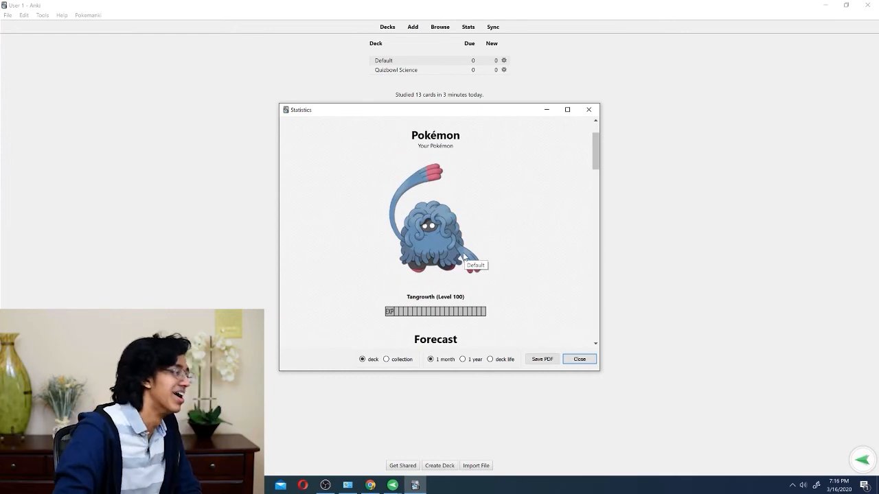
pyautogui.scroll(-3)
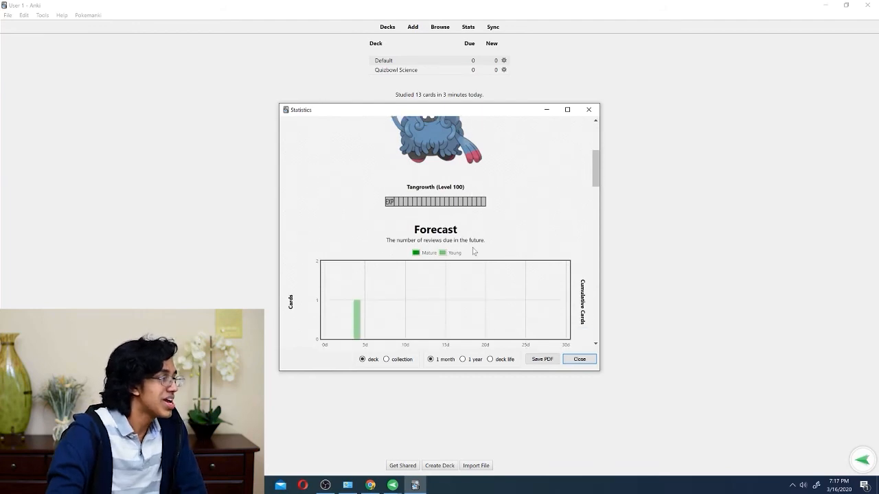
pyautogui.scroll(3)
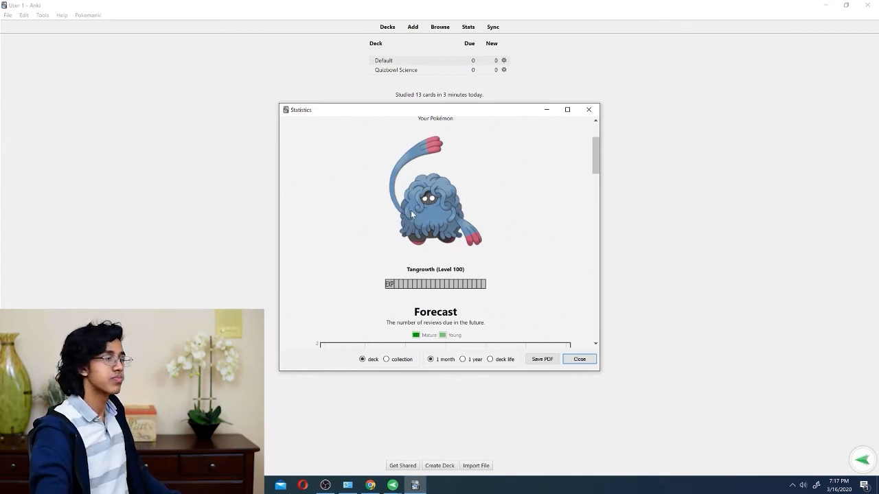
pyautogui.scroll(3)
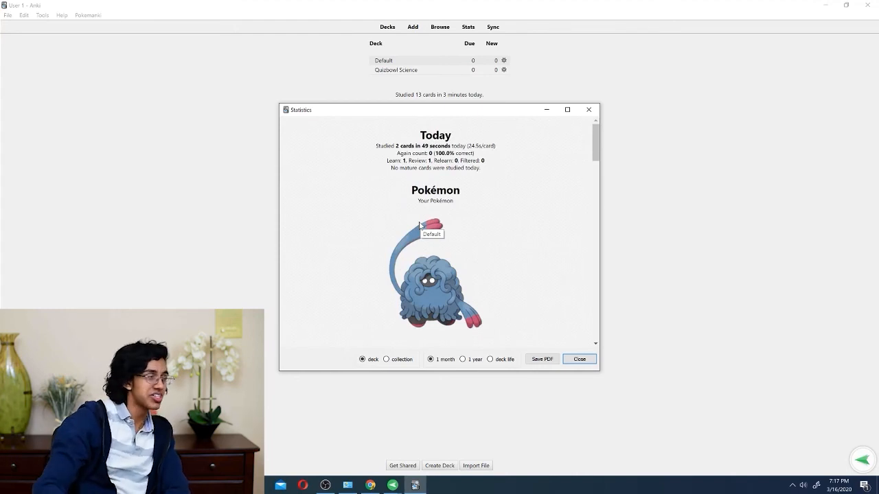
pyautogui.moveTo(424, 228)
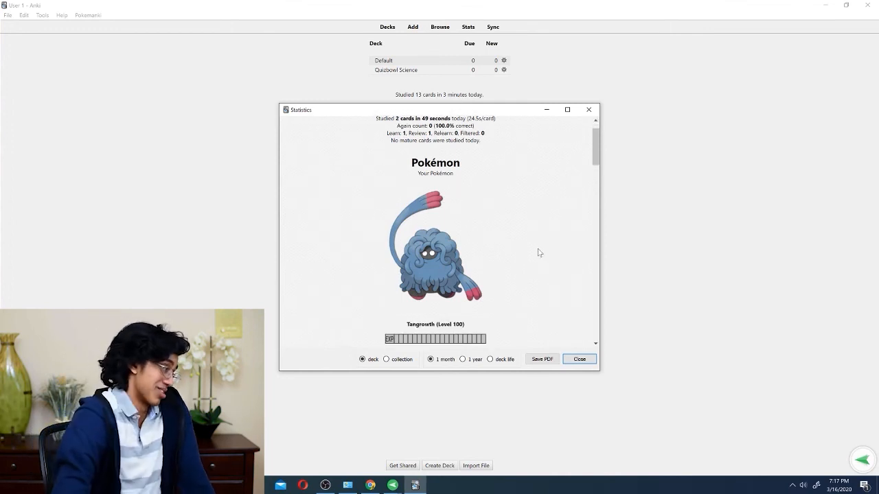
# - Open the Pokemanki menu and dismiss it without choosing an option
pyautogui.click(88, 15)
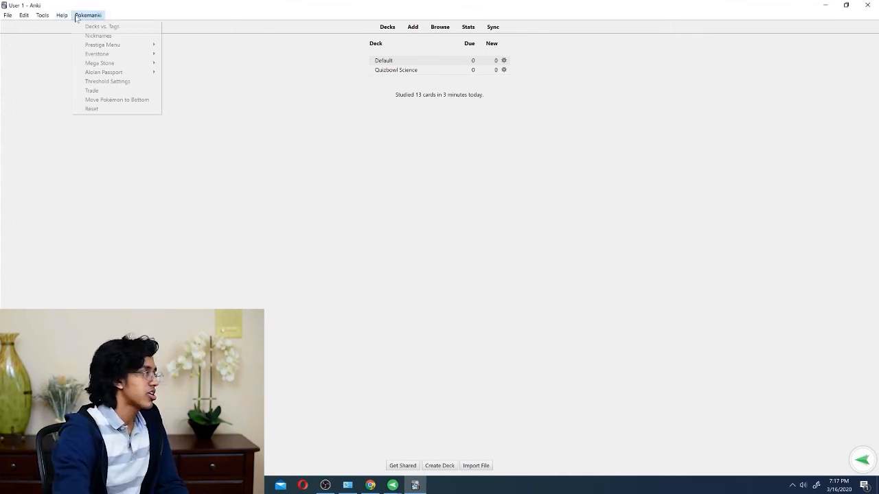
pyautogui.moveTo(99, 63)
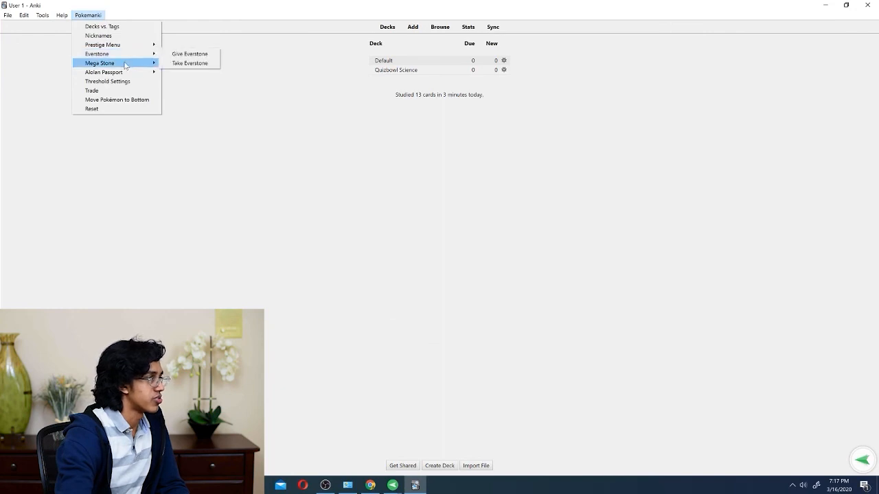
pyautogui.click(265, 124)
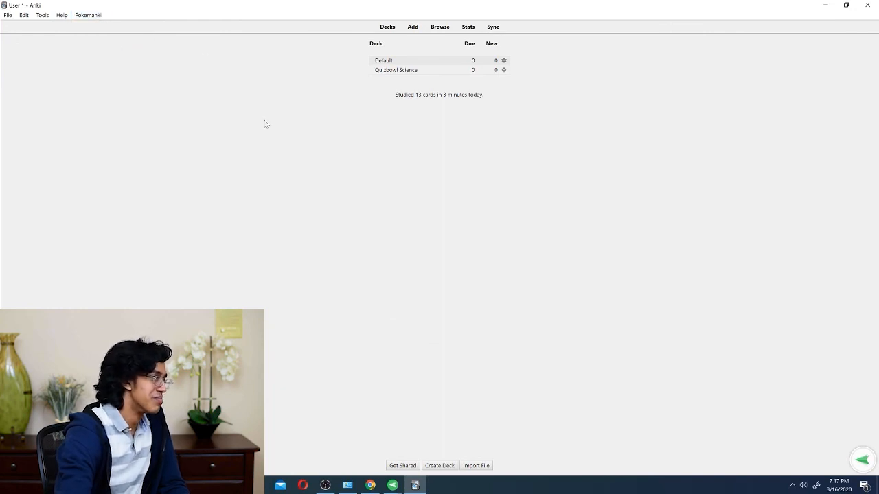